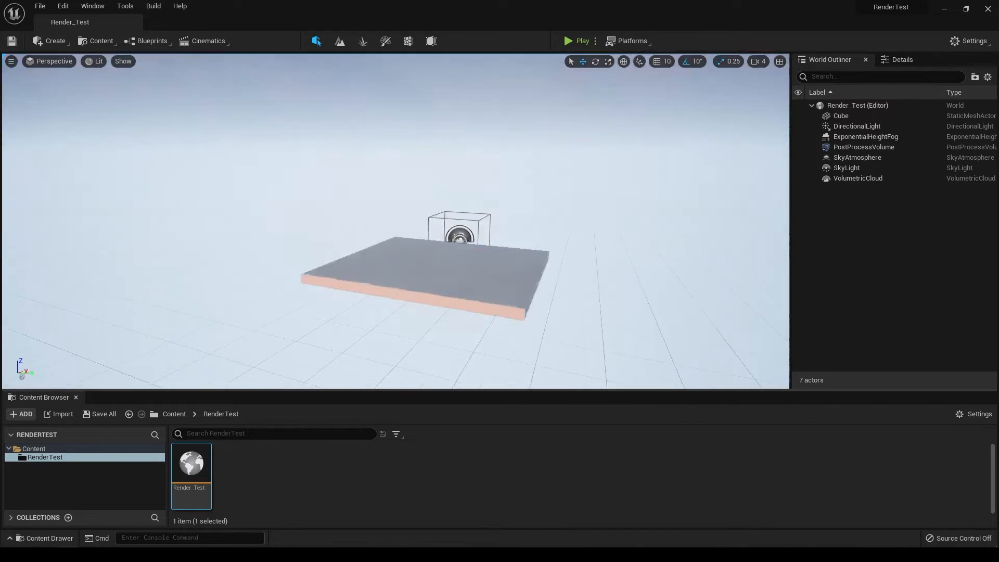
# Step: Start the texture export from Substance 3D Painter's File menu
pyautogui.click(857, 126)
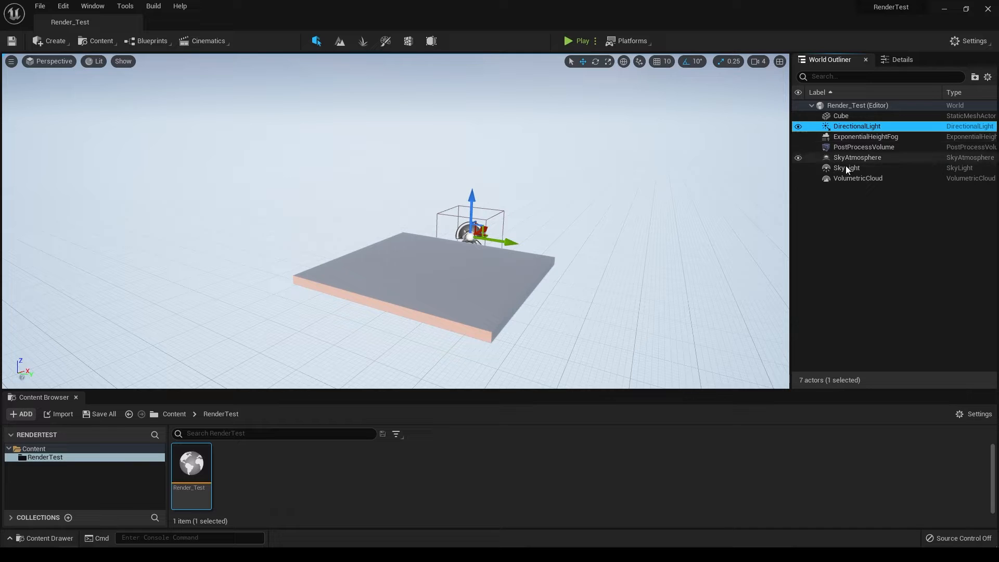
pyautogui.moveTo(851, 206)
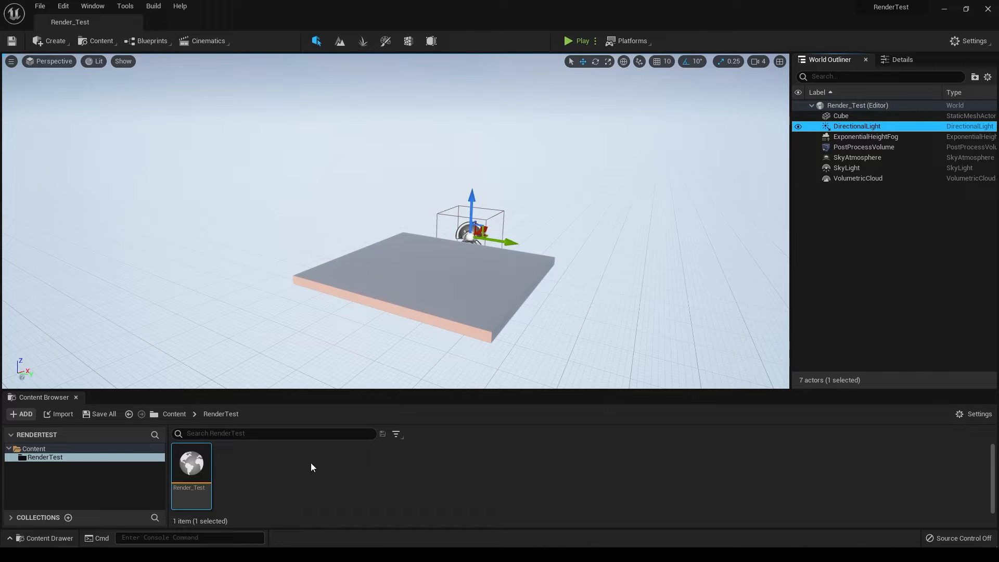
pyautogui.moveTo(282, 480)
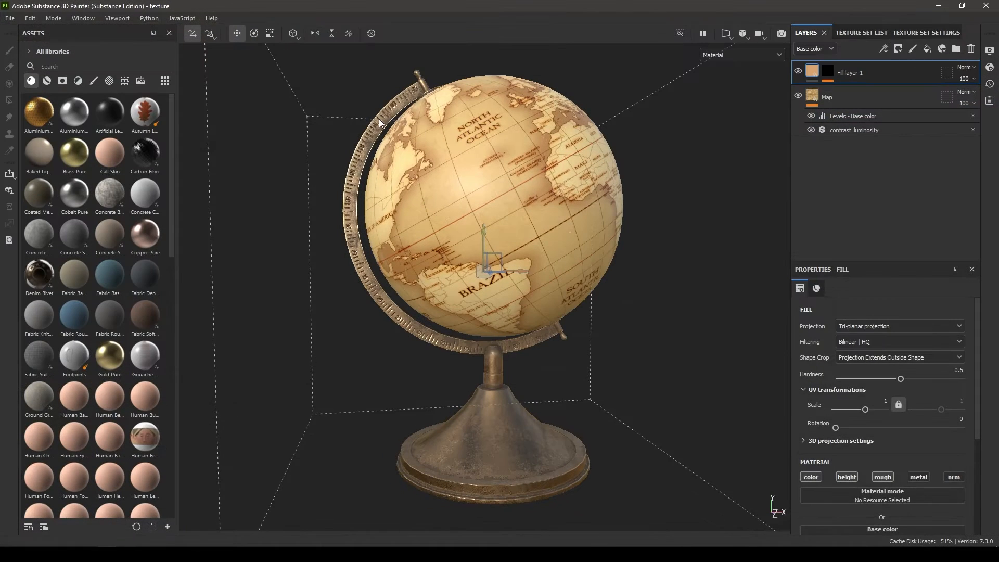
pyautogui.click(9, 18)
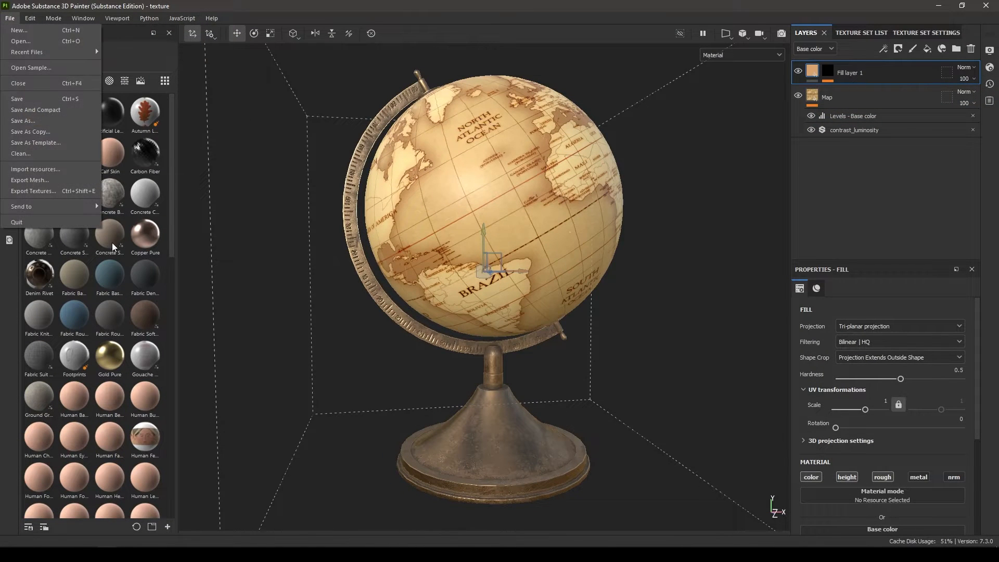
pyautogui.click(32, 191)
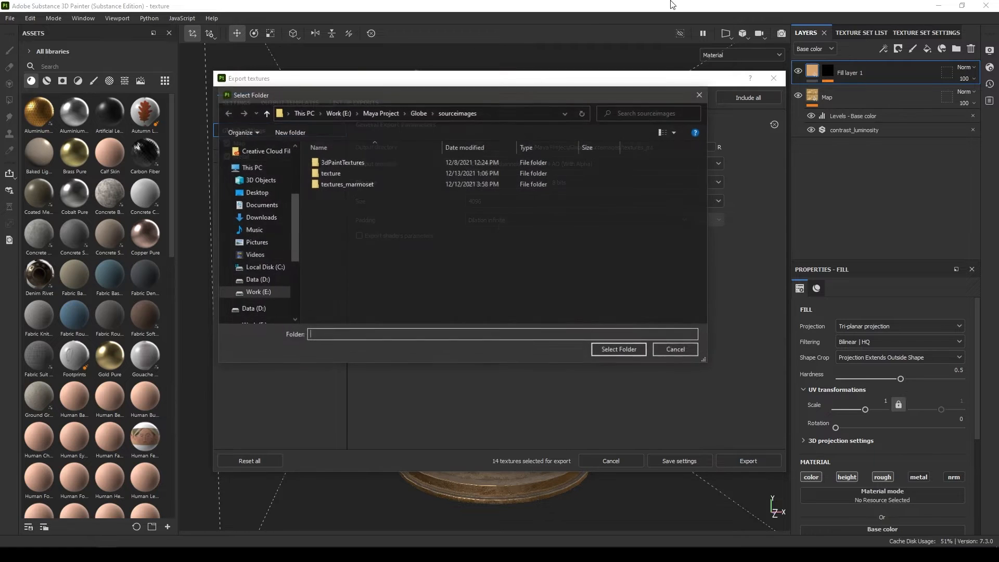
# Step: Browse the output folder picker to Maya Project > Globe 3D Model > textures > textures_ue5
pyautogui.click(381, 113)
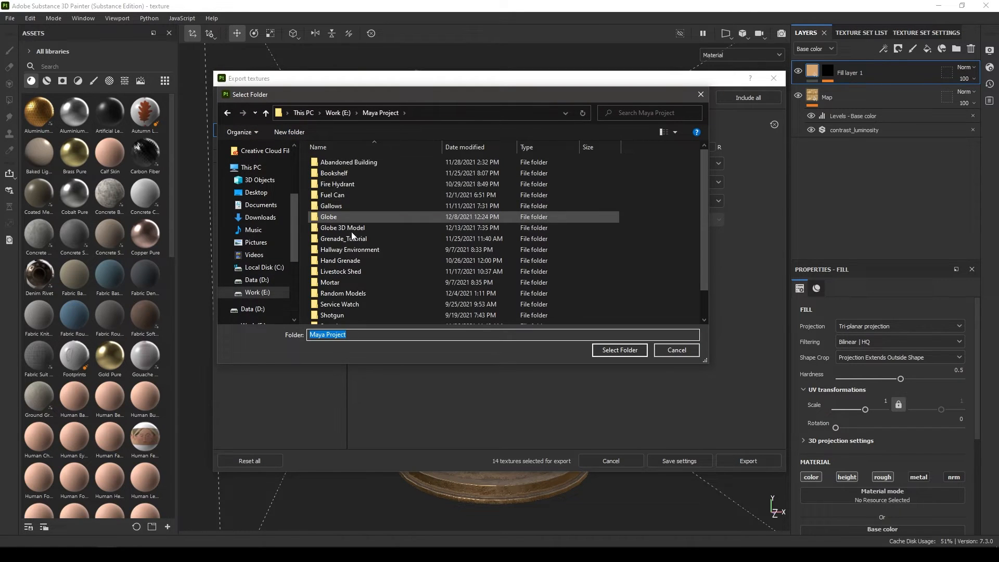
pyautogui.doubleClick(343, 228)
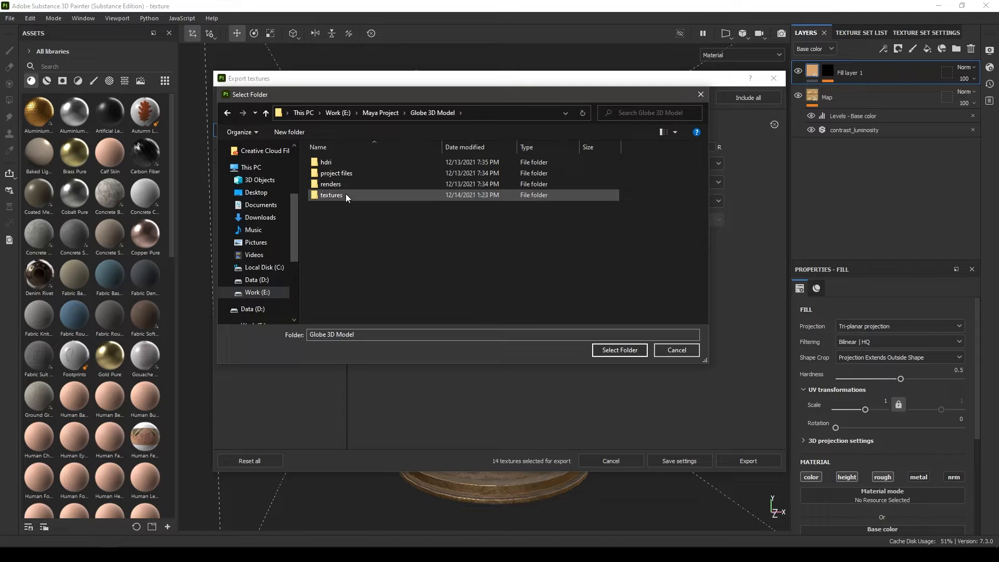
pyautogui.doubleClick(331, 195)
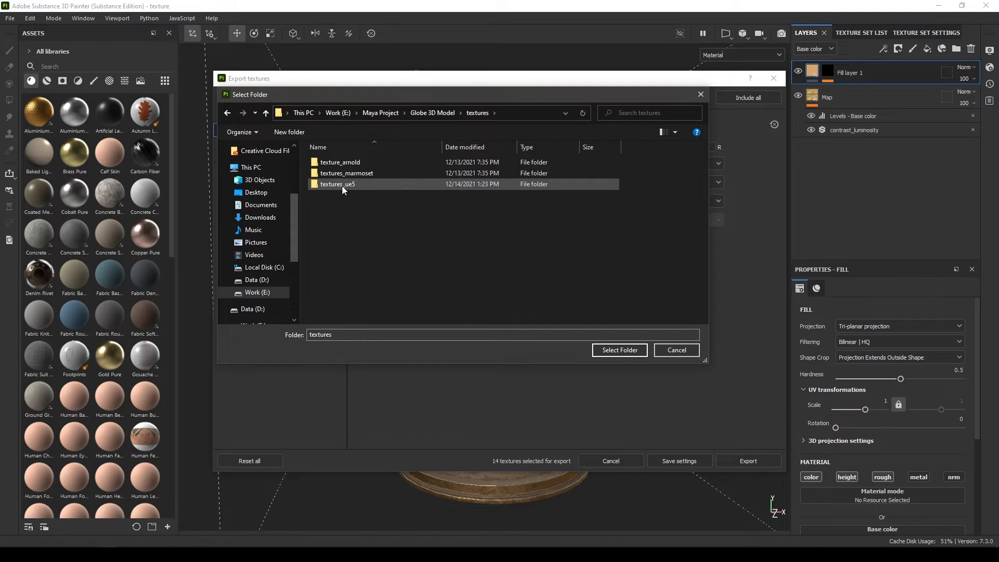
pyautogui.doubleClick(336, 184)
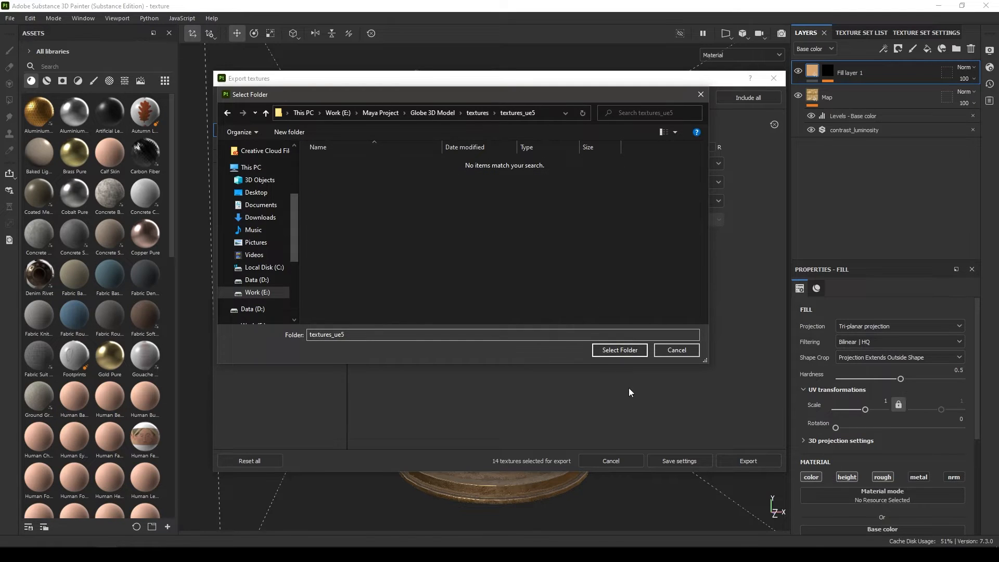
# Step: Export the globe textures to textures_ue5 with the Unreal Engine 4 (Packed) output template
pyautogui.click(618, 350)
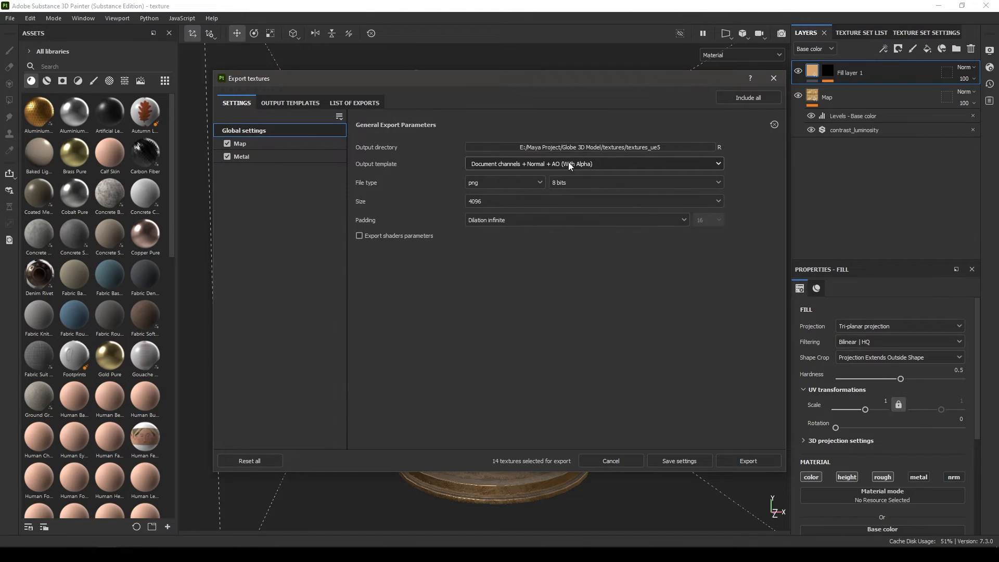
pyautogui.click(592, 164)
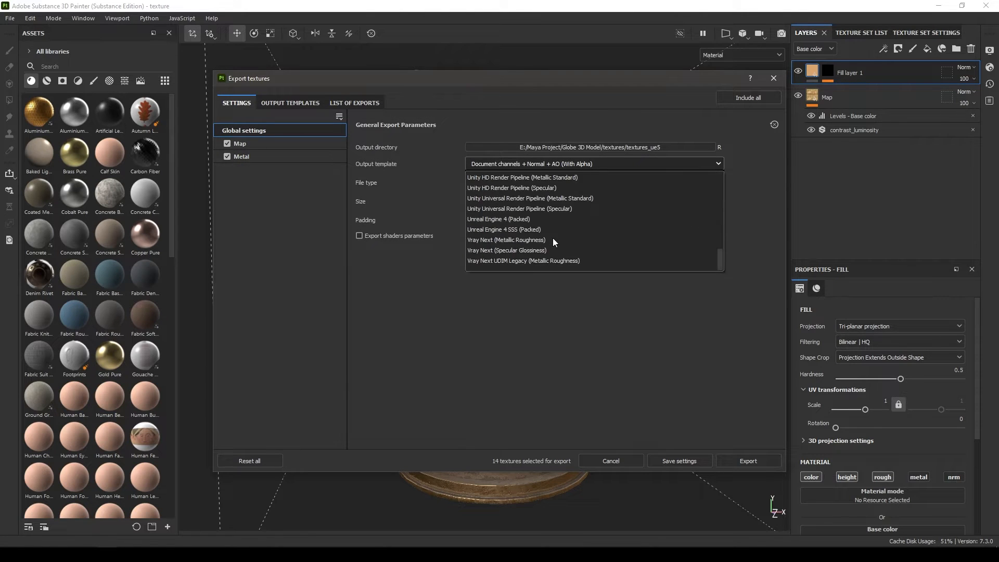
pyautogui.moveTo(529, 223)
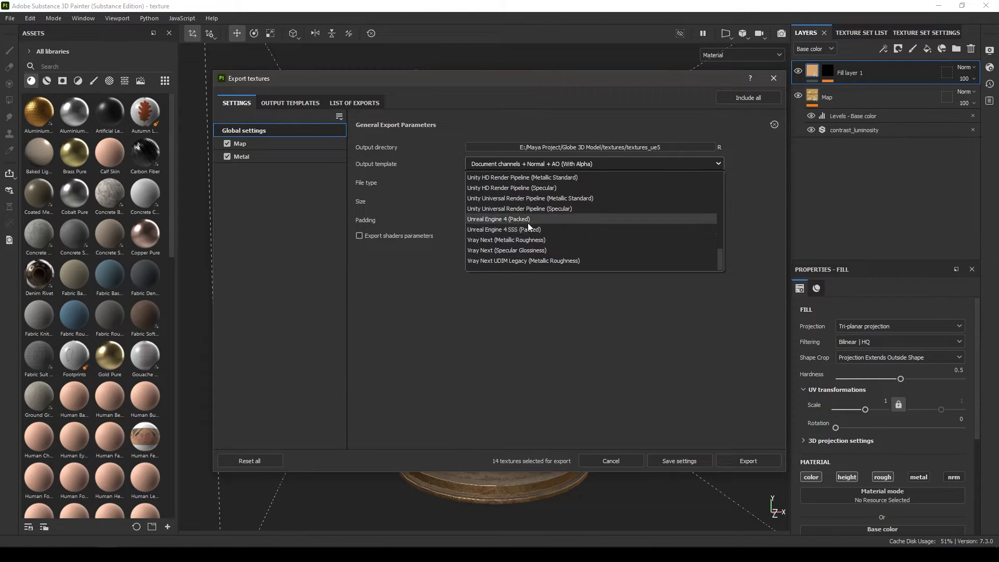
pyautogui.moveTo(498, 220)
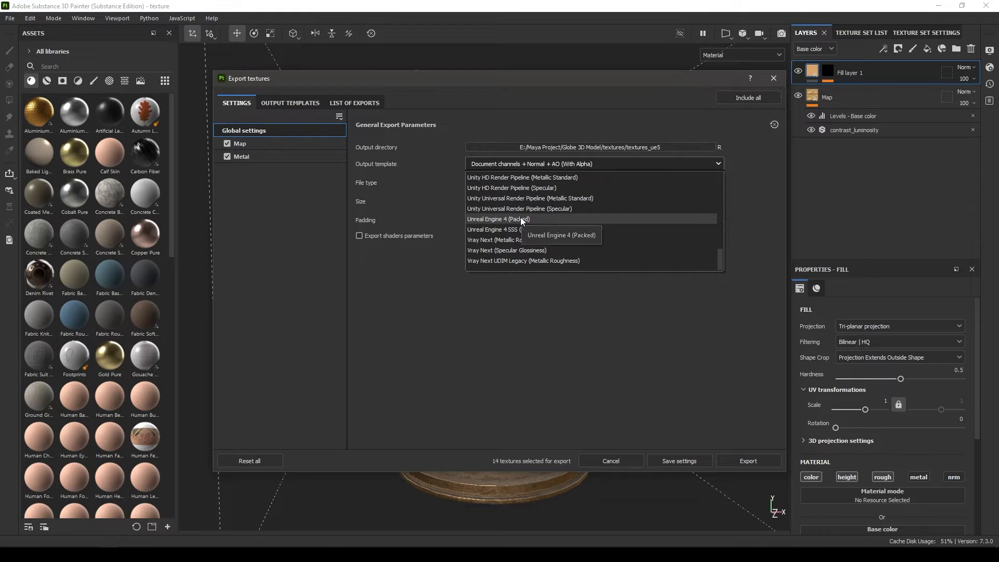
pyautogui.click(499, 219)
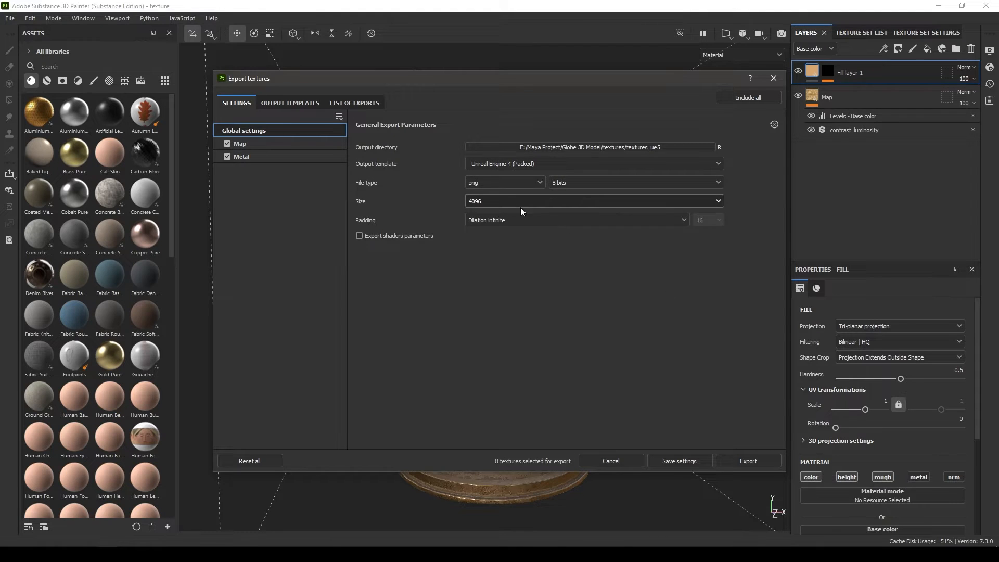
pyautogui.moveTo(264, 226)
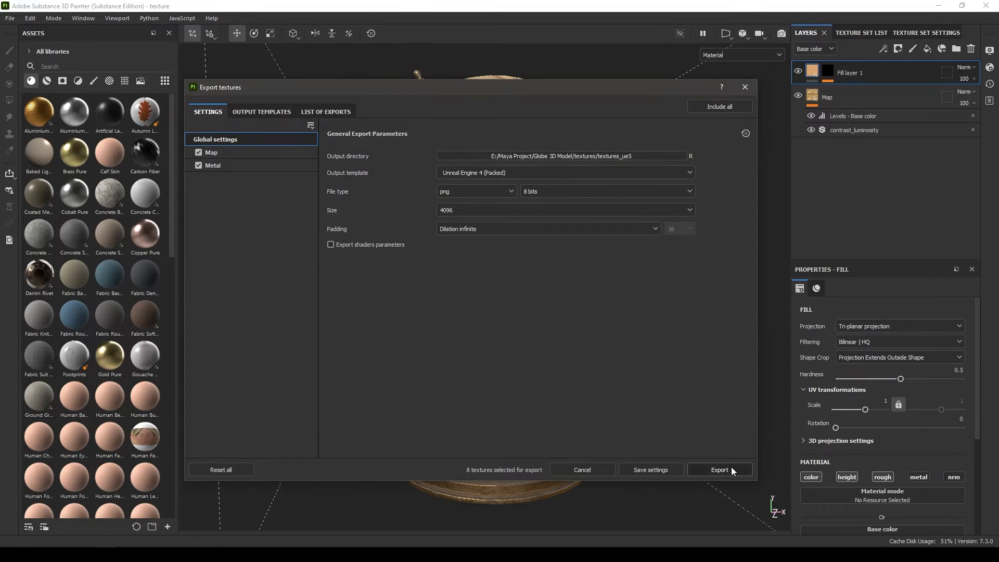
pyautogui.click(719, 469)
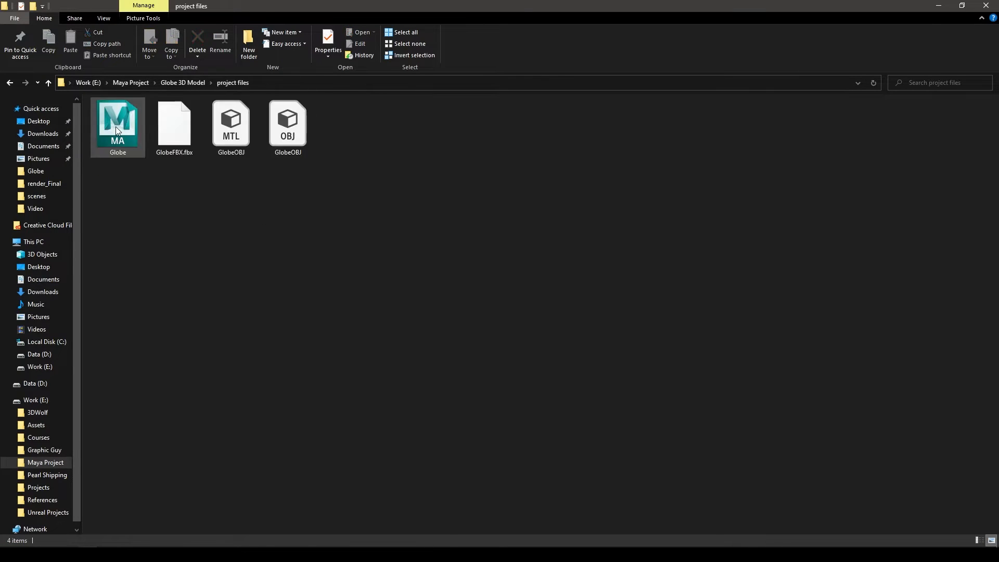
# Step: Select the GlobeOBJ file in the Globe 3D Model project files folder for import
pyautogui.click(287, 124)
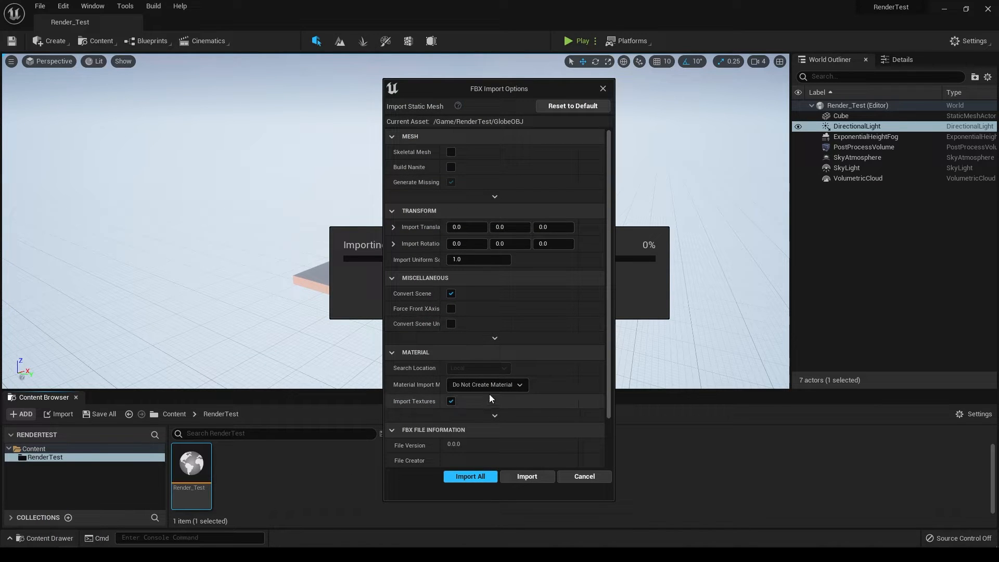
pyautogui.moveTo(437, 377)
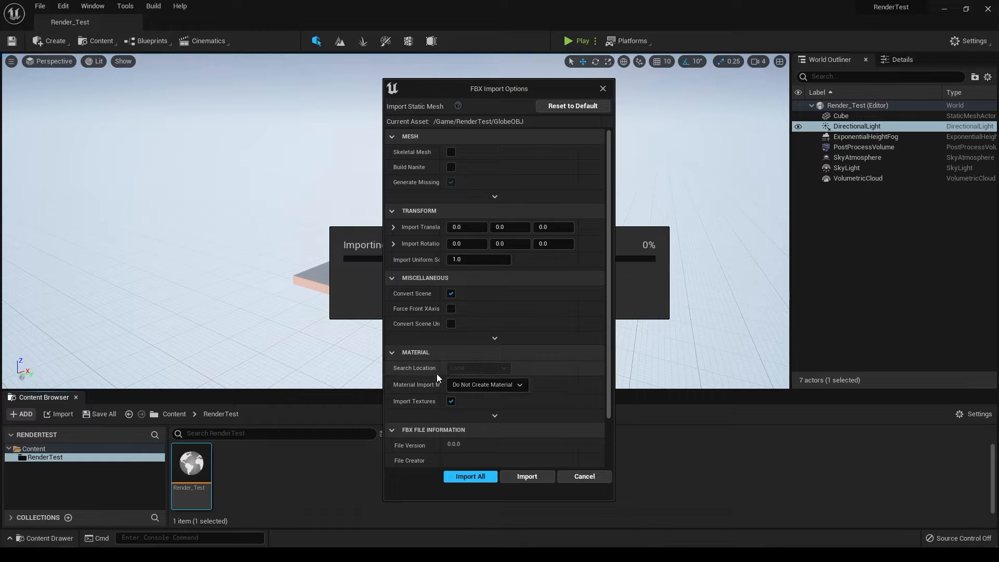
# Step: Import the globe model at uniform scale 20.0 with Do Not Create Material
pyautogui.click(513, 384)
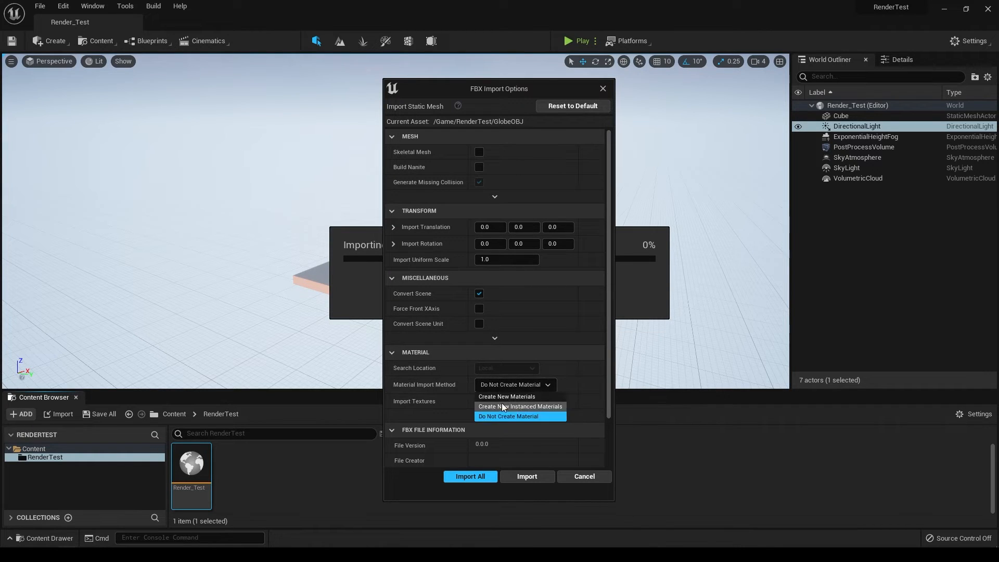
pyautogui.click(508, 416)
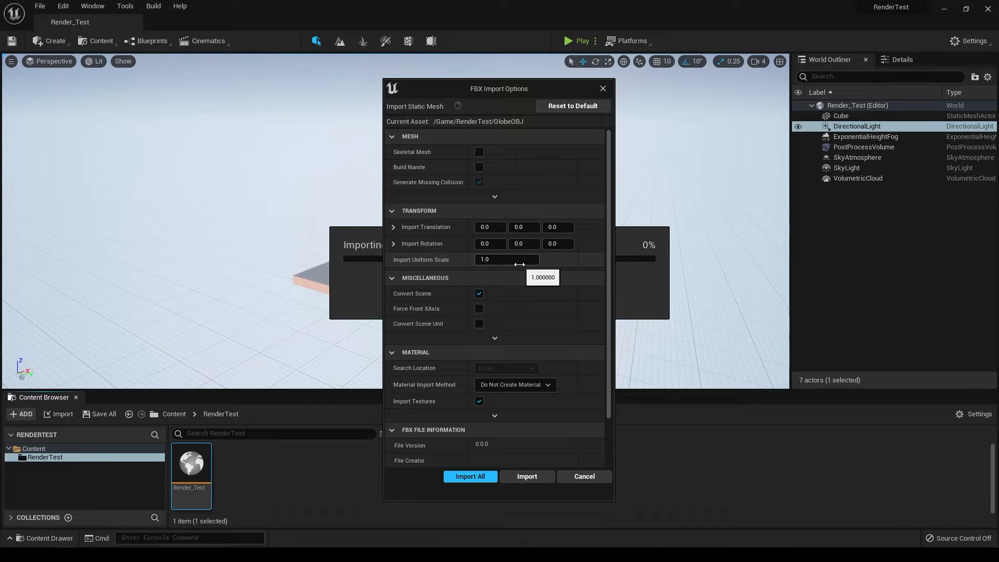
pyautogui.moveTo(481, 196)
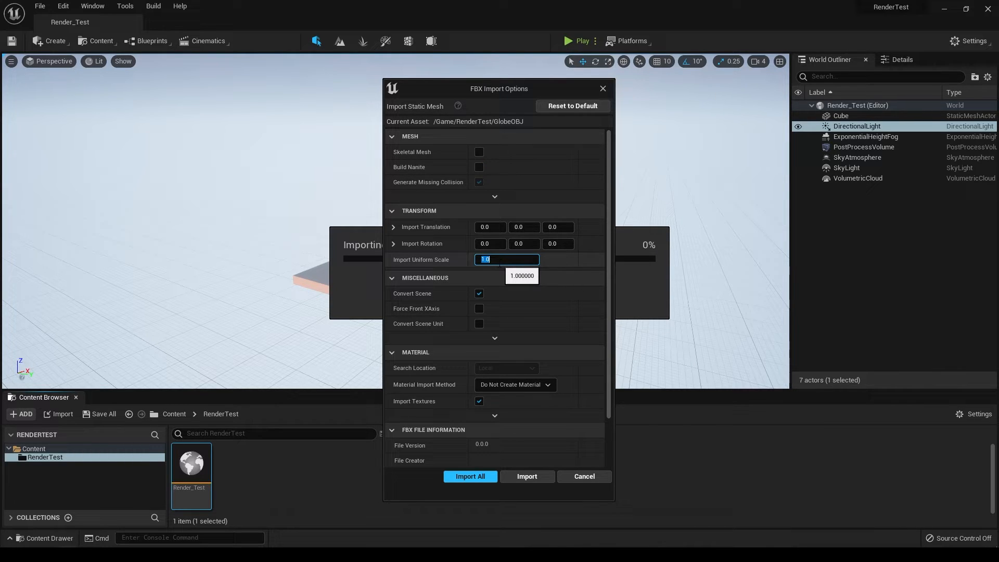
pyautogui.write('20.0')
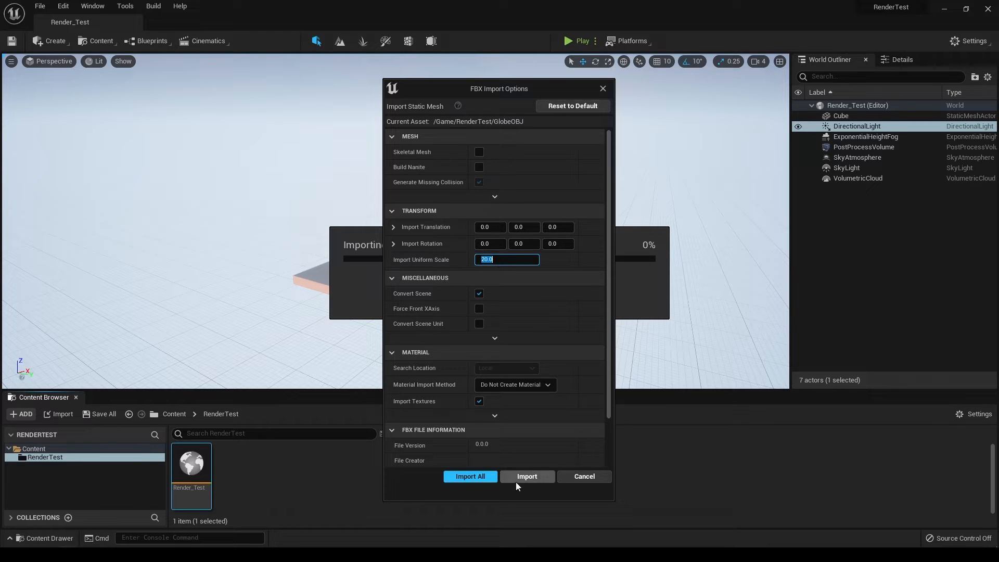
pyautogui.click(526, 475)
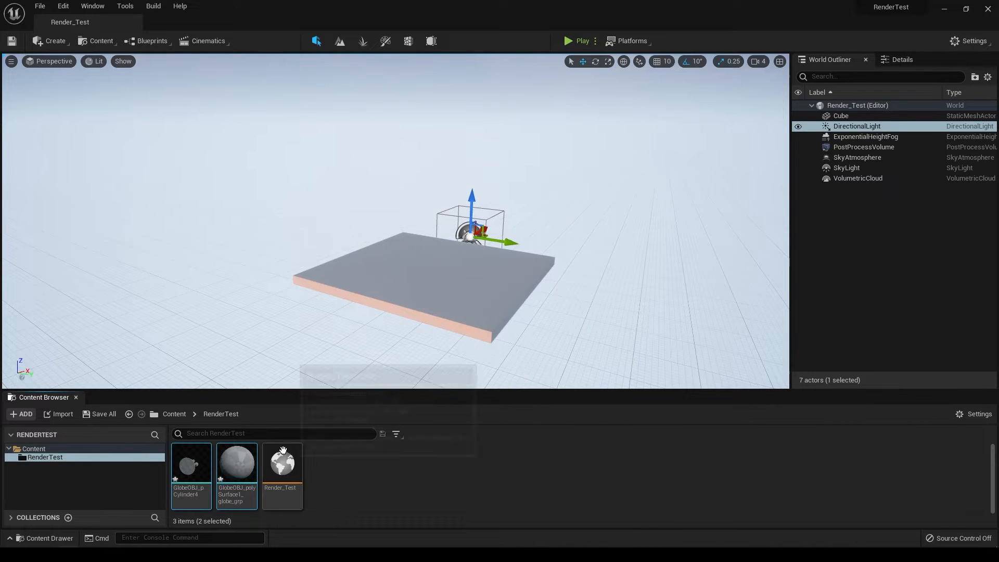
pyautogui.moveTo(236, 462)
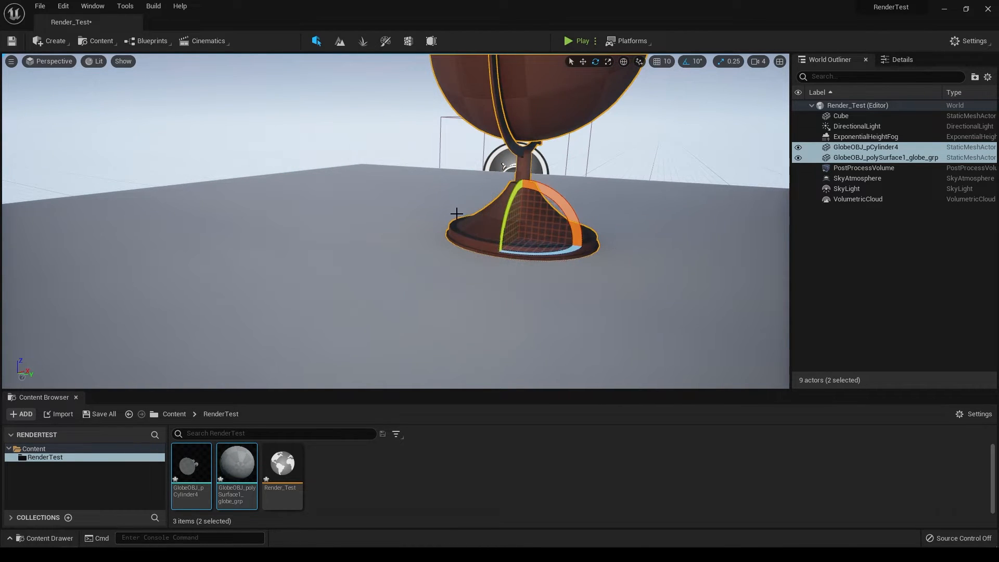
# Step: Place the GlobeOBJ static meshes into the level viewport
pyautogui.click(841, 116)
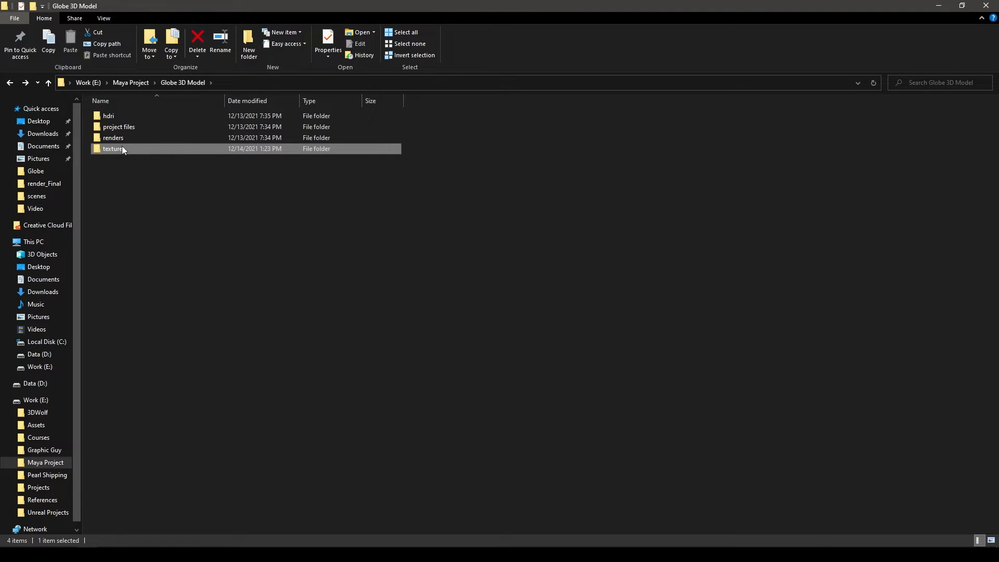
# Step: Open the textures_ue5 folder inside the Globe 3D Model textures folder
pyautogui.doubleClick(111, 149)
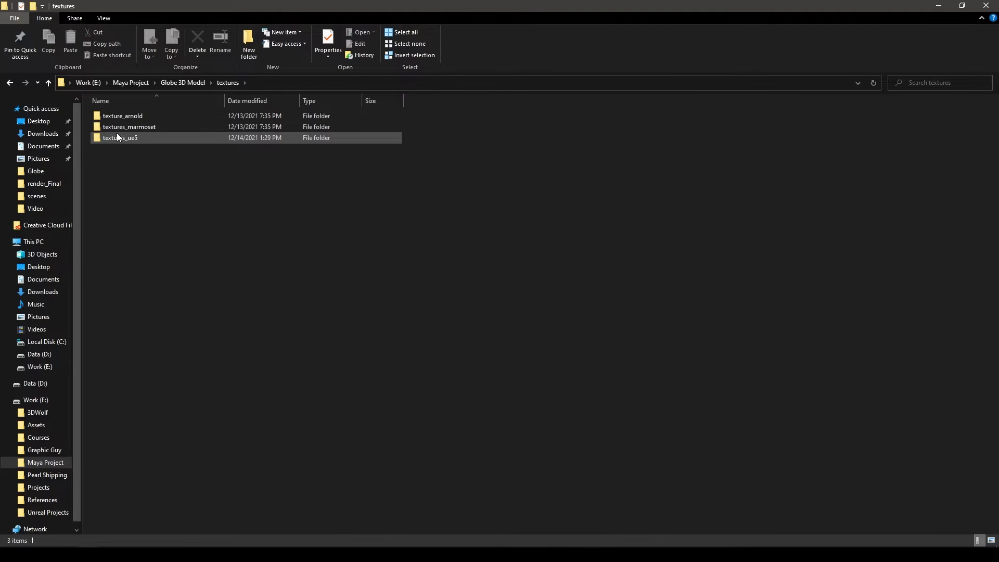
pyautogui.doubleClick(119, 137)
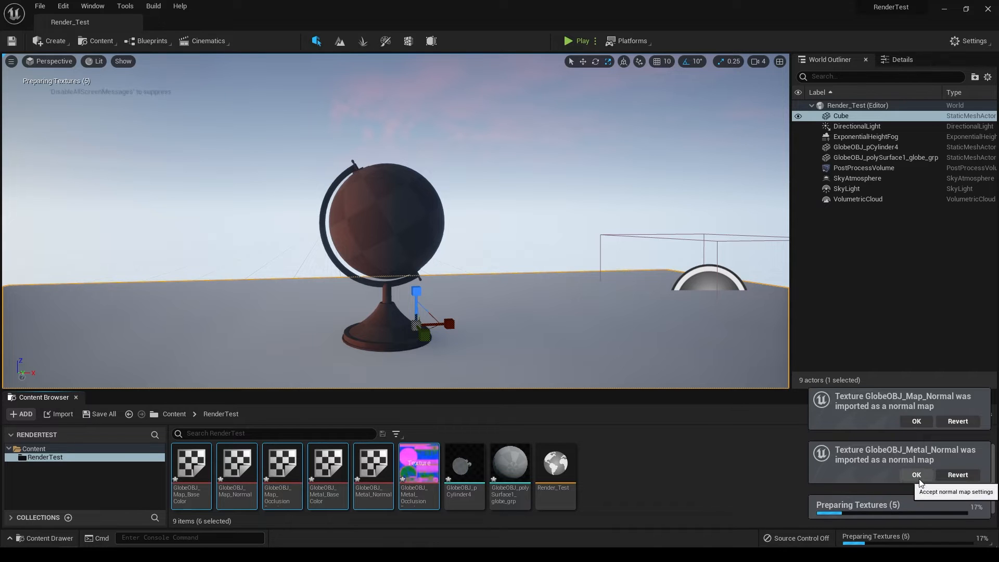
# Step: Accept the Metal normal texture as a normal map during the PNG import into RenderTest
pyautogui.click(915, 475)
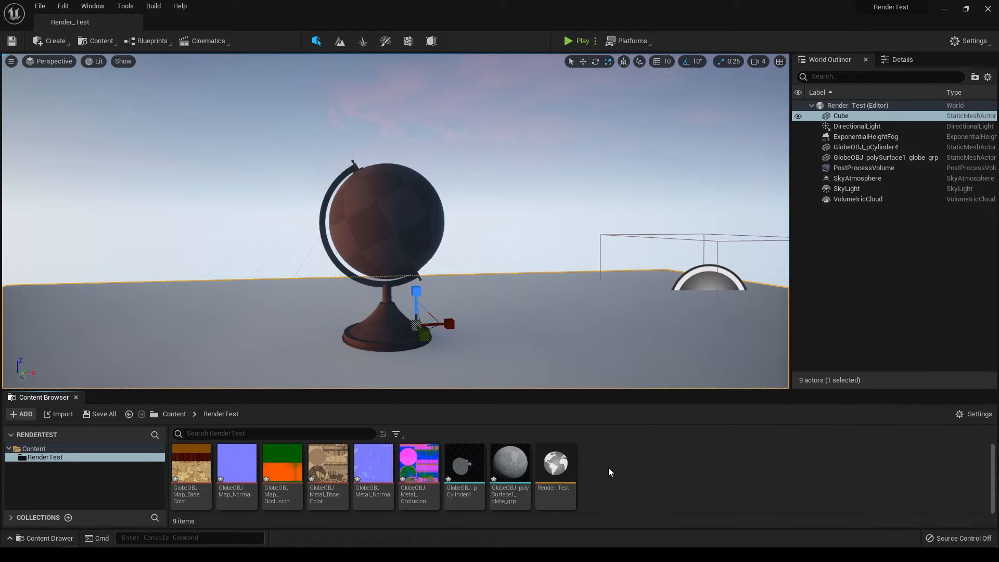
pyautogui.moveTo(383, 343)
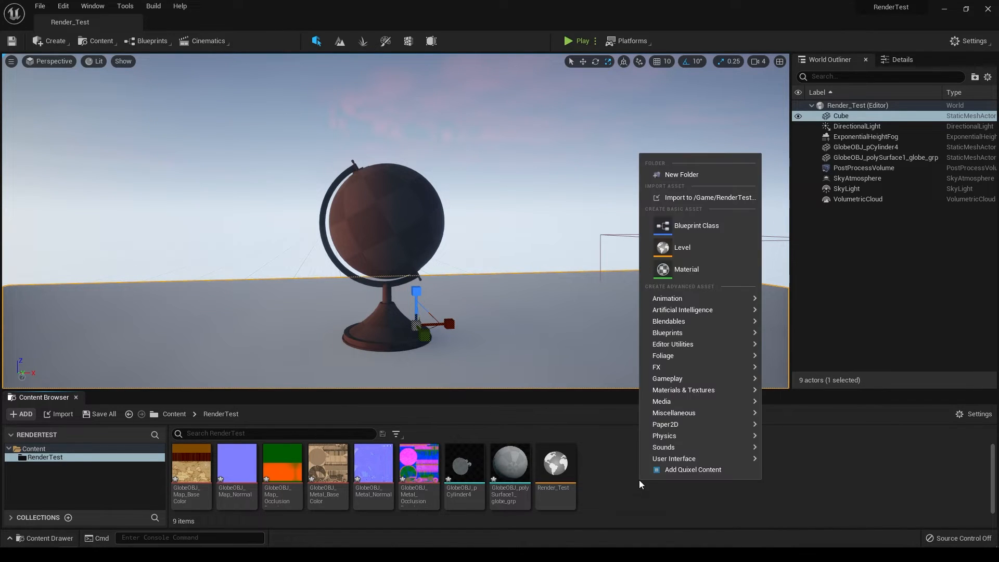
pyautogui.moveTo(686, 268)
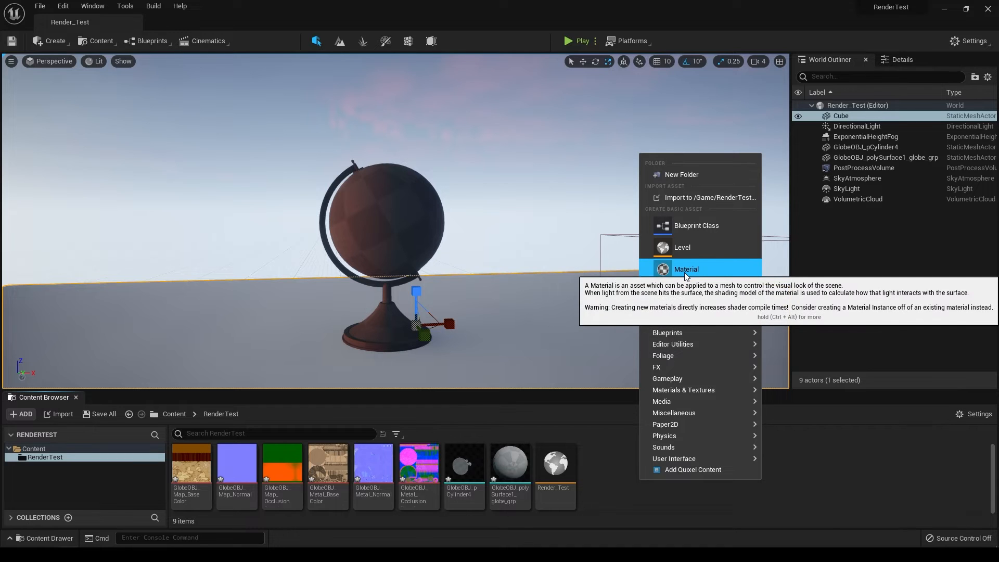
# Step: Create a material named map_mat in RenderTest and open it in the Material Editor
pyautogui.click(686, 268)
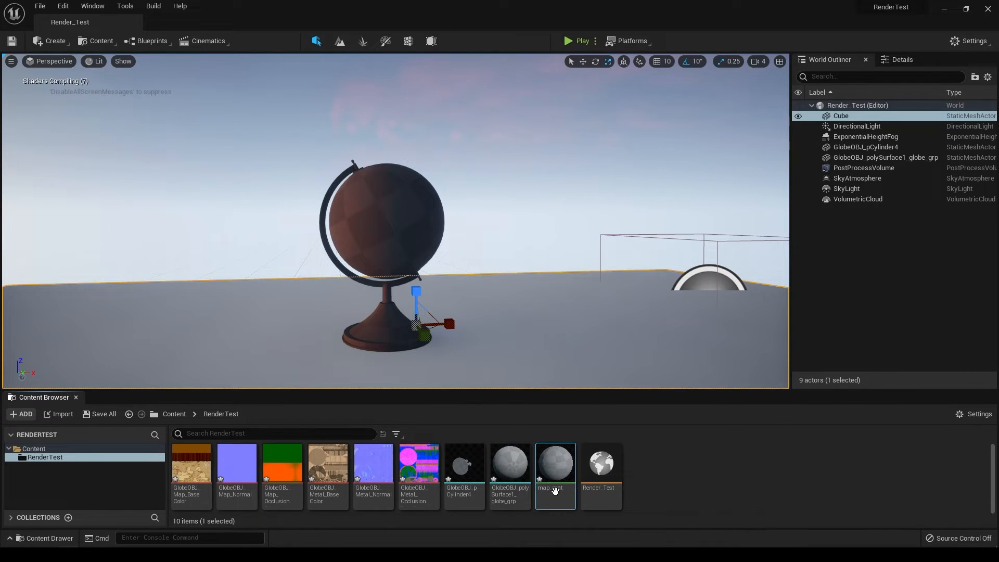
pyautogui.doubleClick(555, 463)
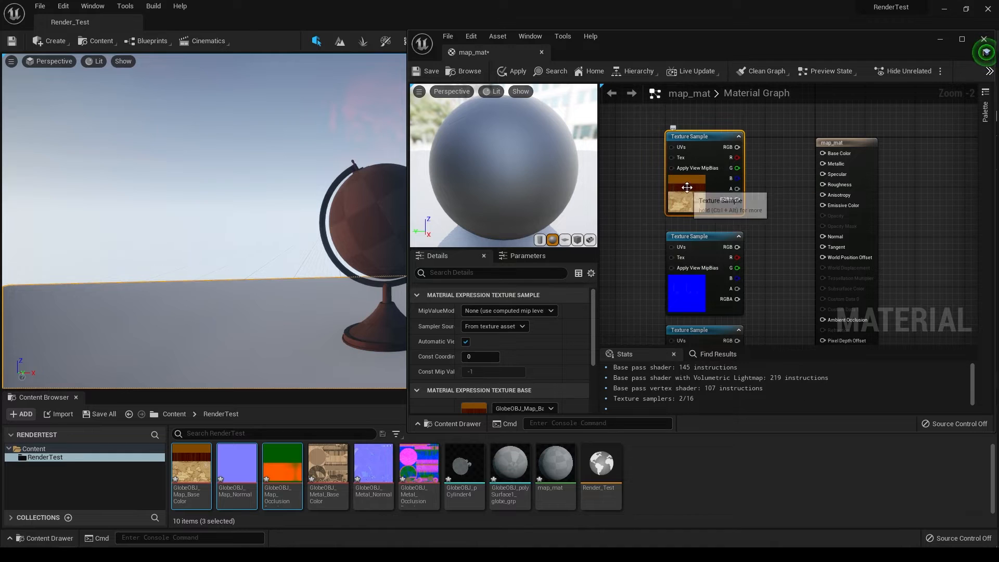
pyautogui.moveTo(733, 147)
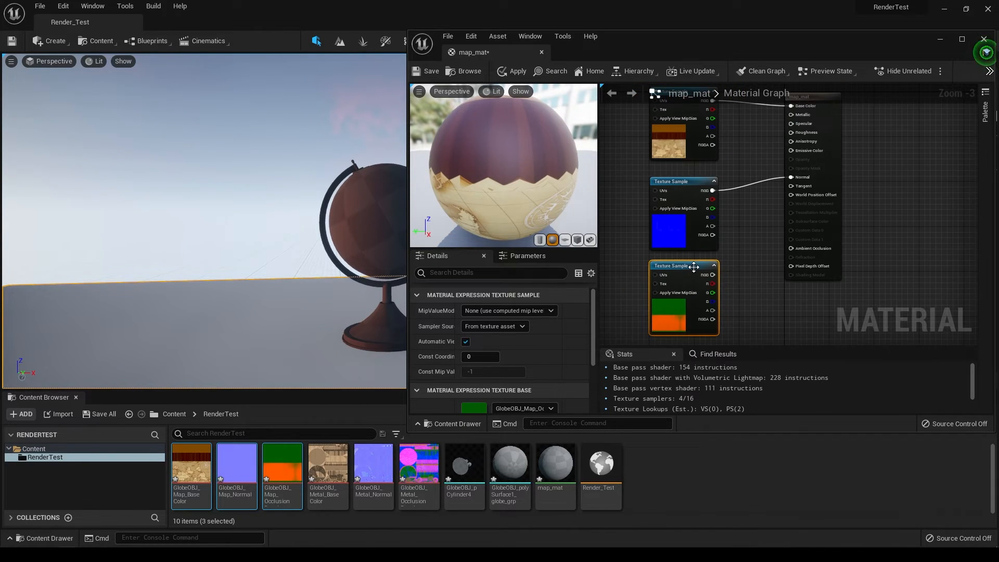
pyautogui.moveTo(693, 265)
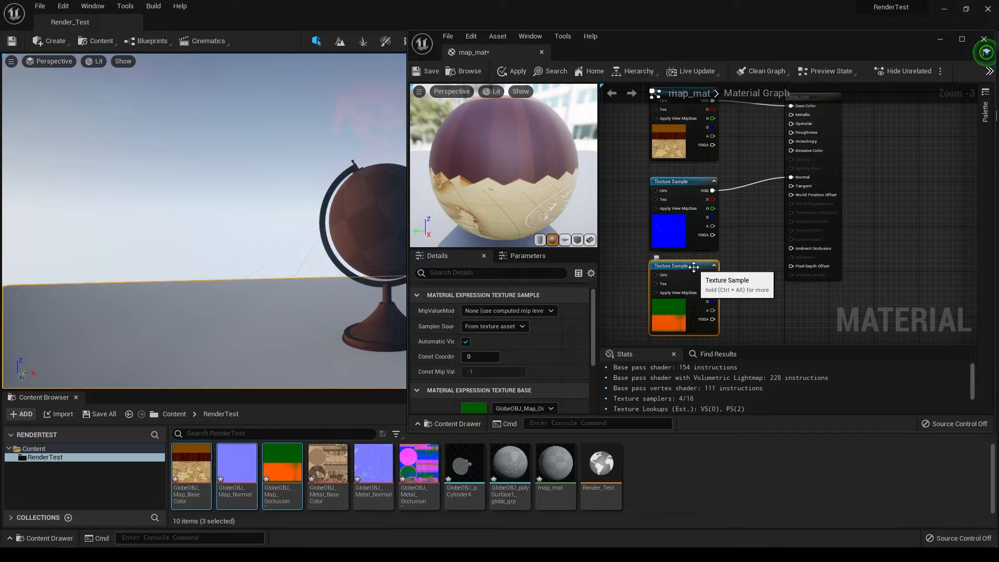
pyautogui.moveTo(282, 496)
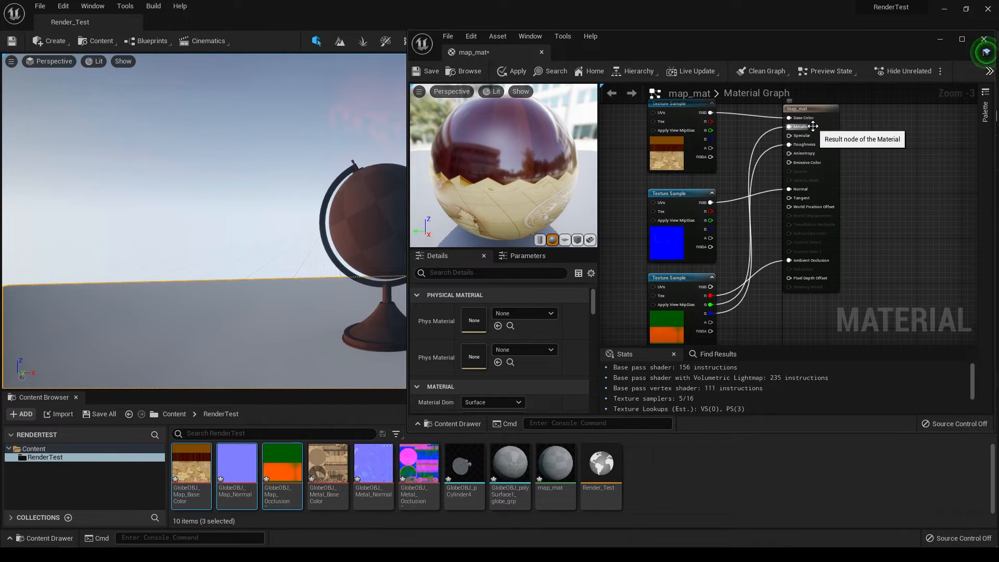
pyautogui.moveTo(712, 324)
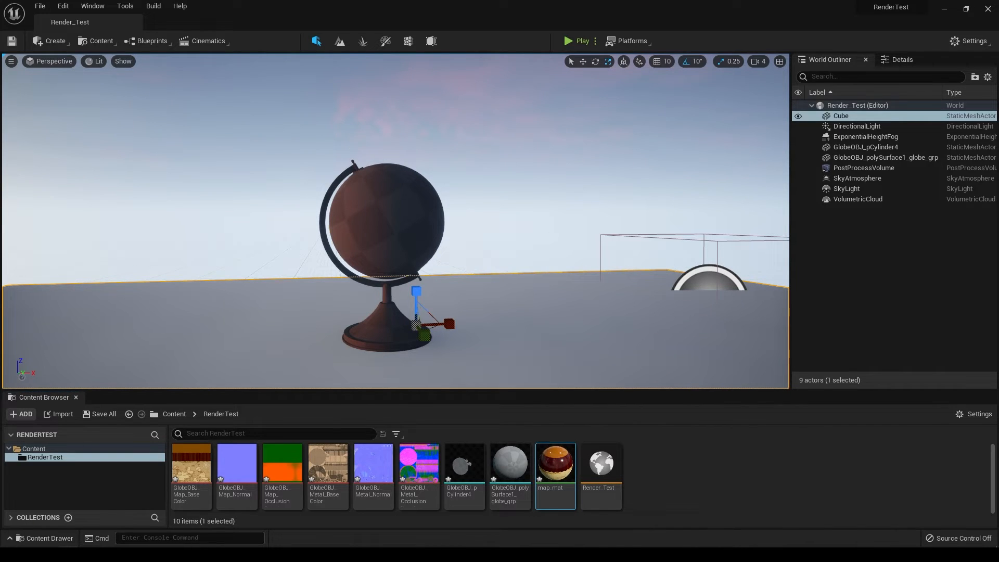
# Step: Assign map_mat to Element 0 of the globe sphere's Static Mesh material slots
pyautogui.click(886, 158)
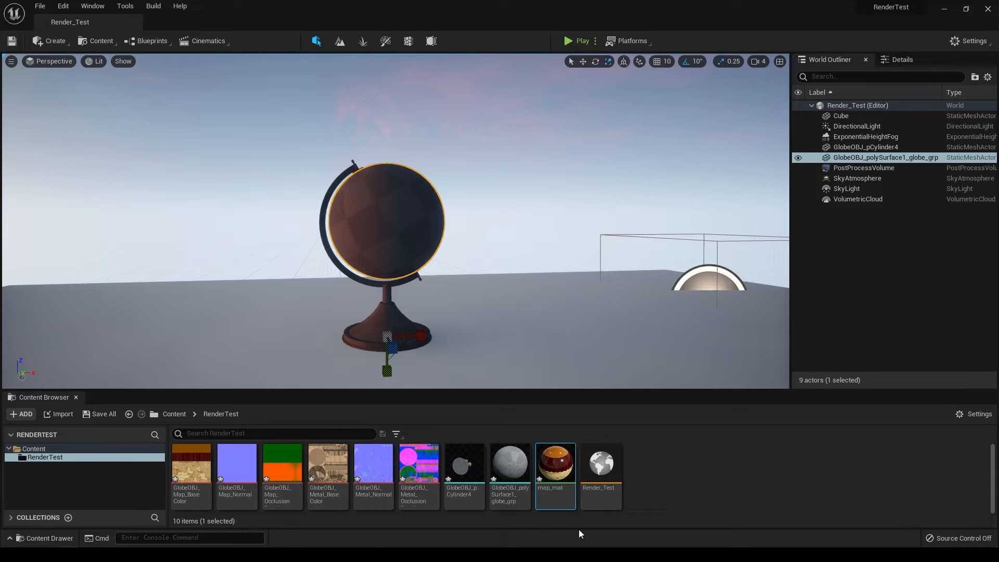
pyautogui.doubleClick(509, 463)
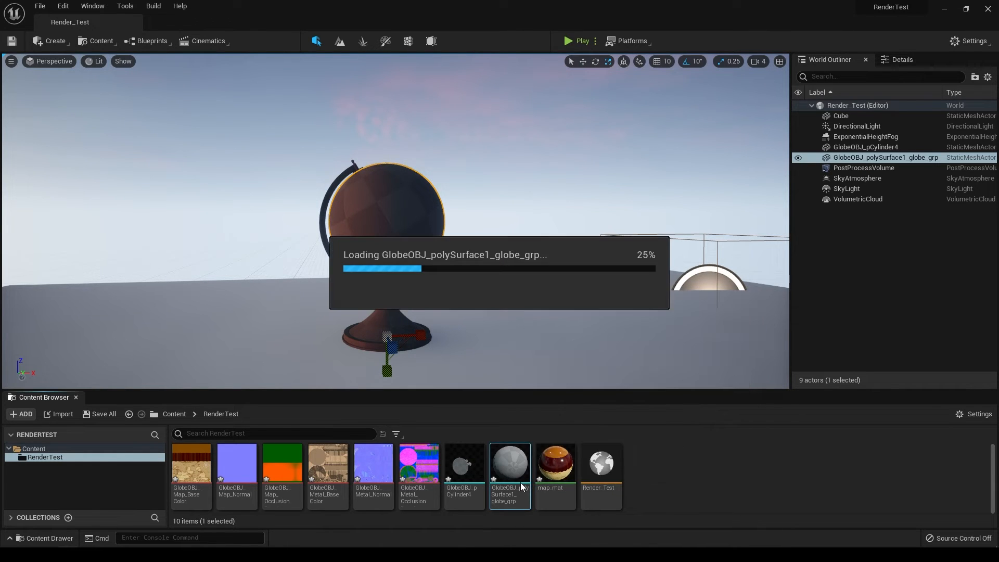
pyautogui.doubleClick(509, 463)
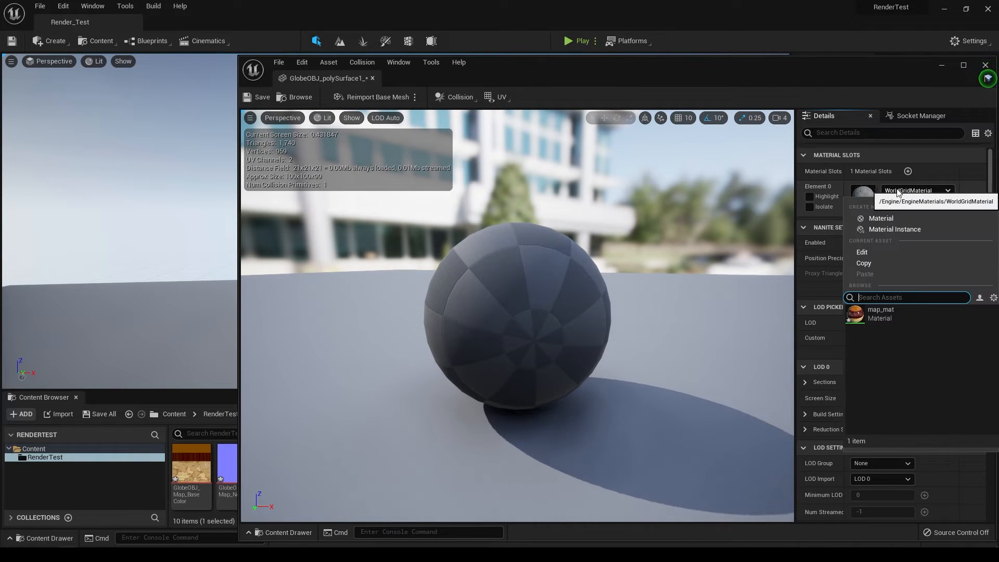
pyautogui.click(880, 313)
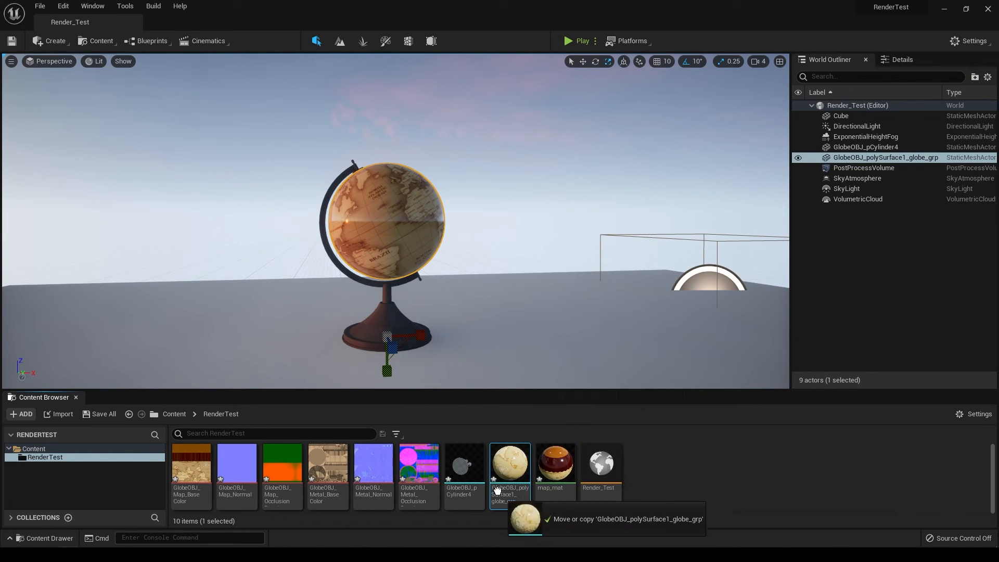
pyautogui.click(554, 465)
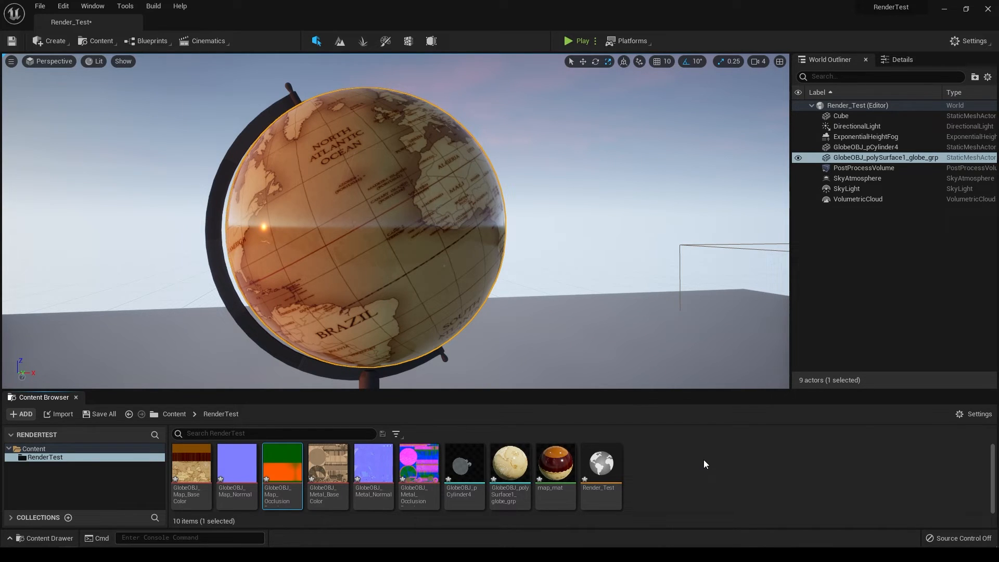
pyautogui.moveTo(282, 465)
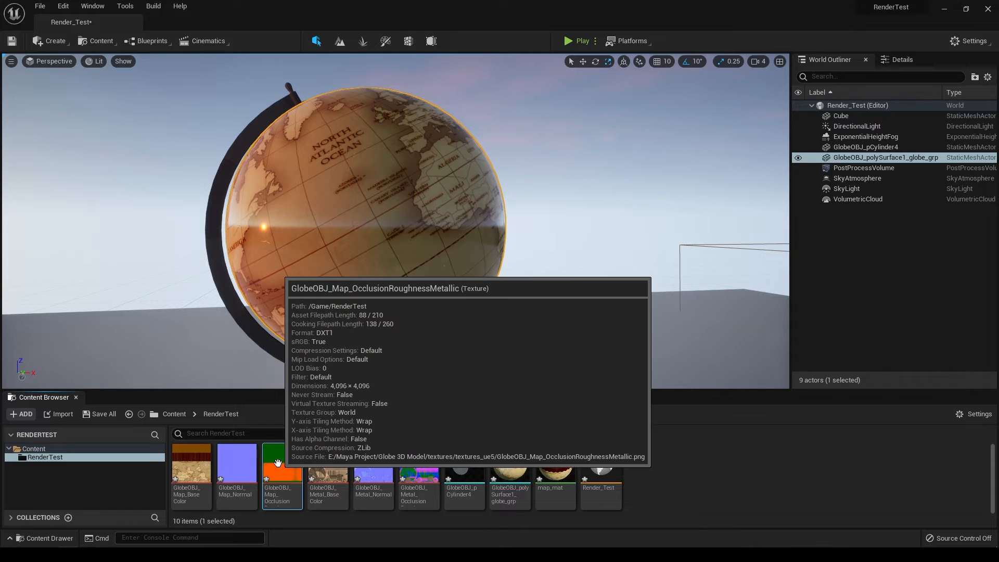
# Step: Turn off sRGB on the Map OcclusionRoughnessMetallic texture and close its editor
pyautogui.doubleClick(282, 472)
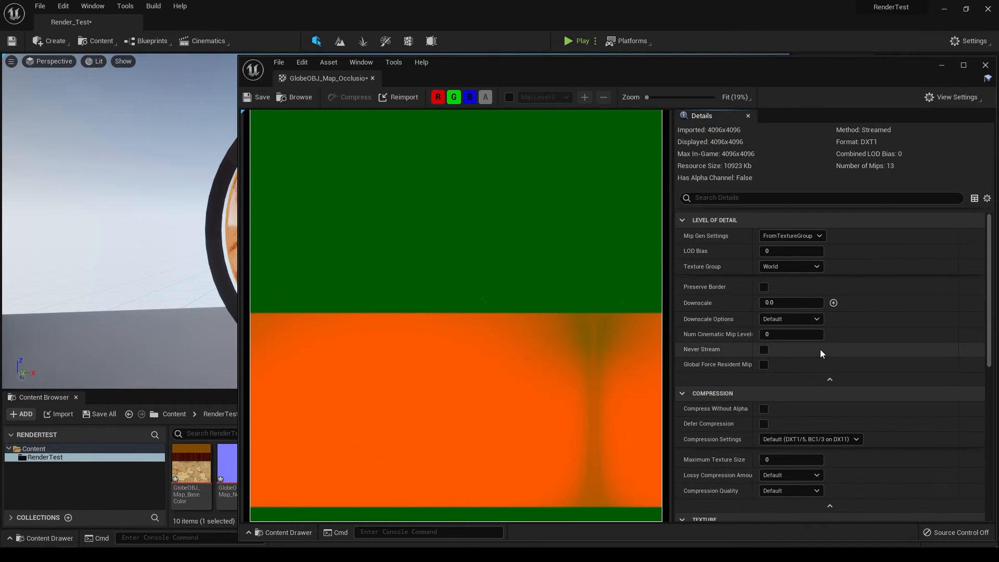
pyautogui.scroll(-3)
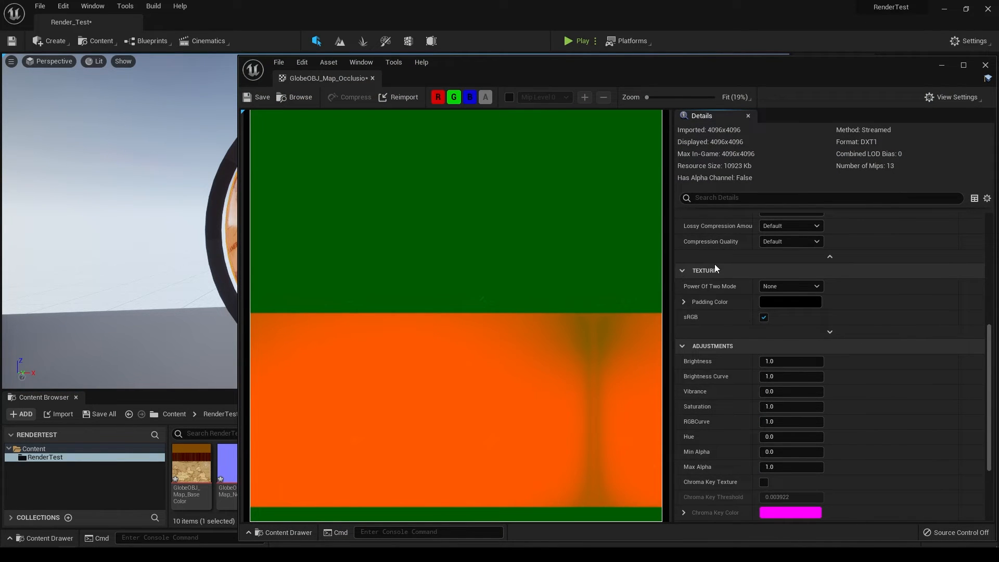
pyautogui.moveTo(764, 317)
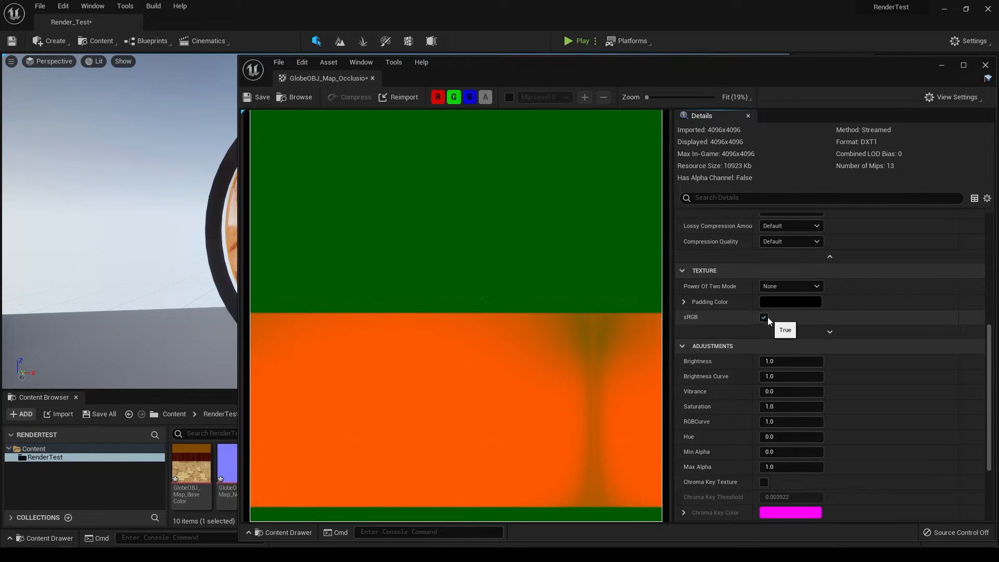
pyautogui.click(764, 317)
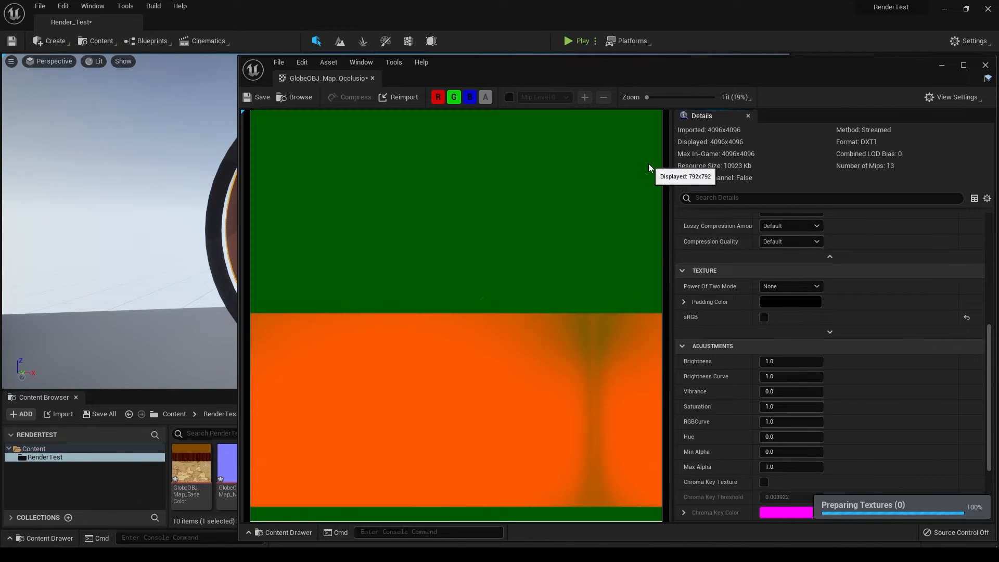
pyautogui.moveTo(973, 70)
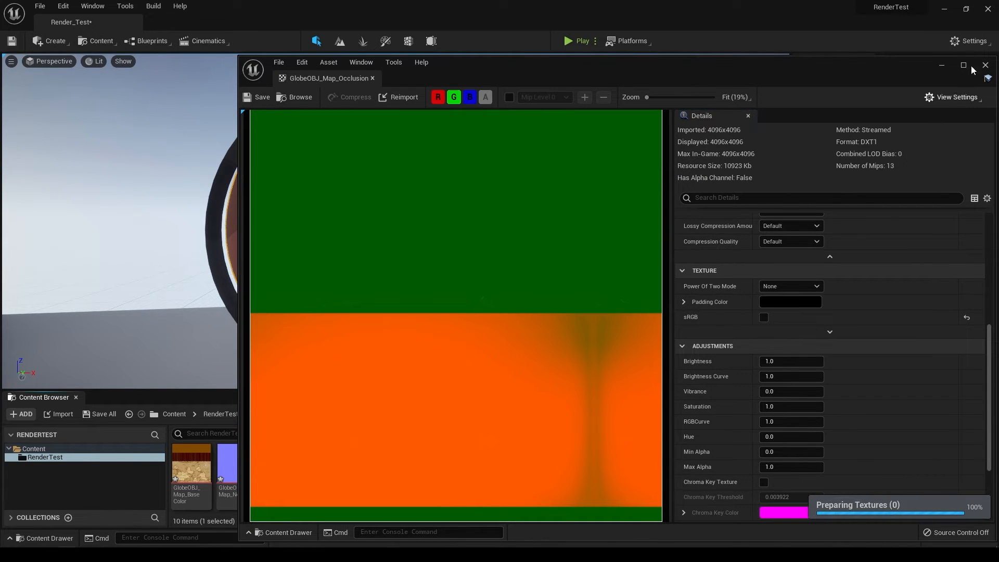
pyautogui.click(986, 64)
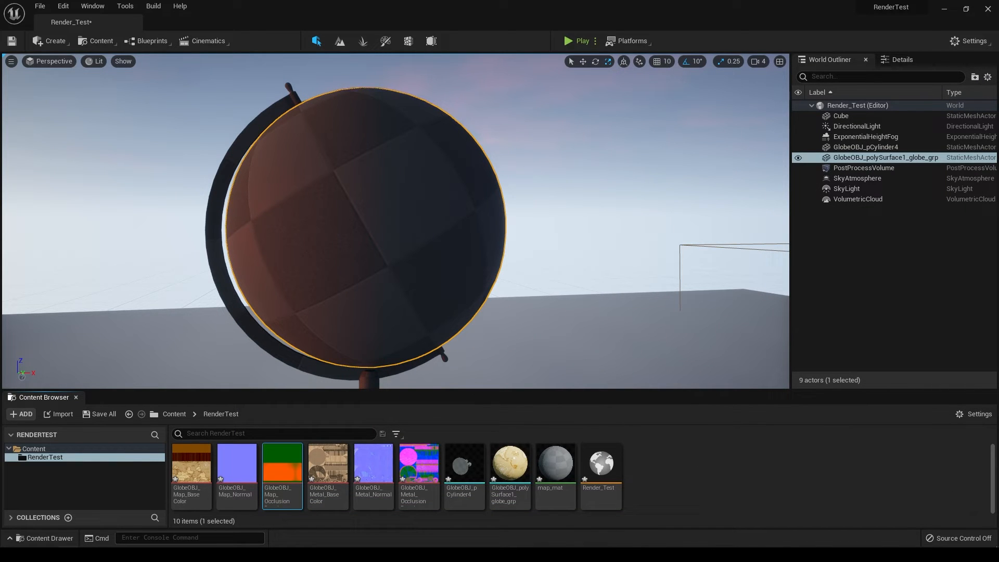
pyautogui.moveTo(600, 466)
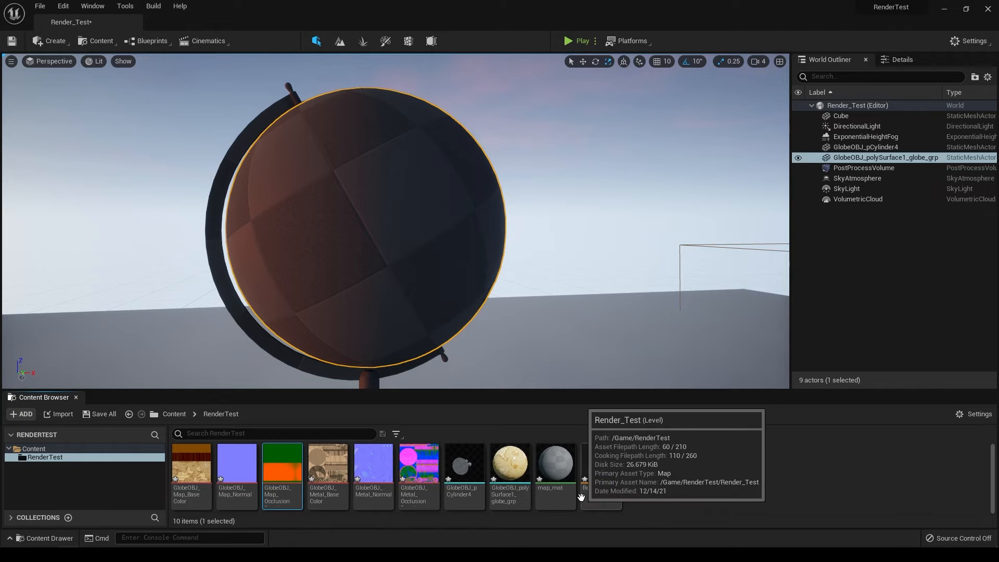
pyautogui.moveTo(554, 465)
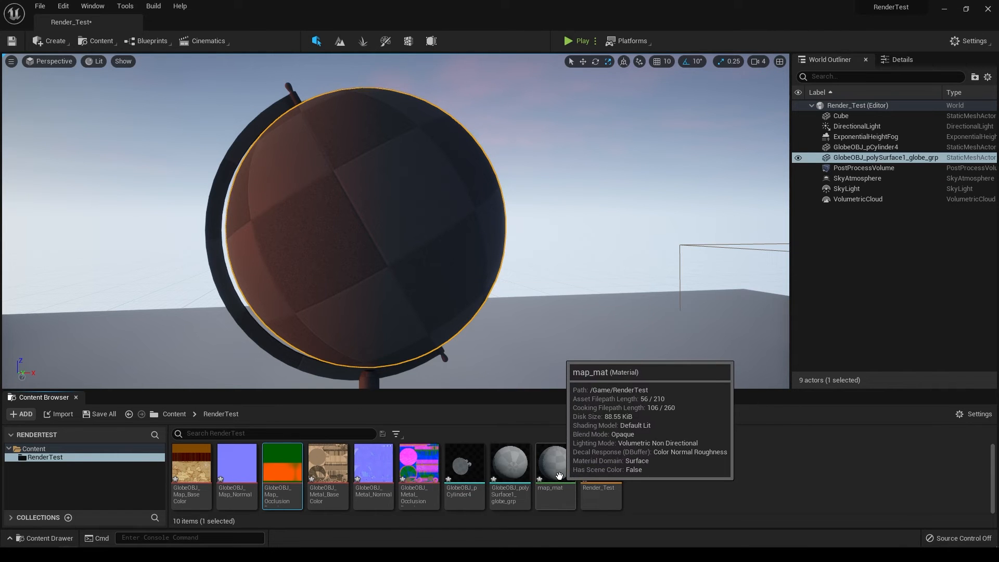
# Step: Set map_mat's erroring occlusion Texture Sample to Linear Color sampler type, then apply and save
pyautogui.doubleClick(554, 461)
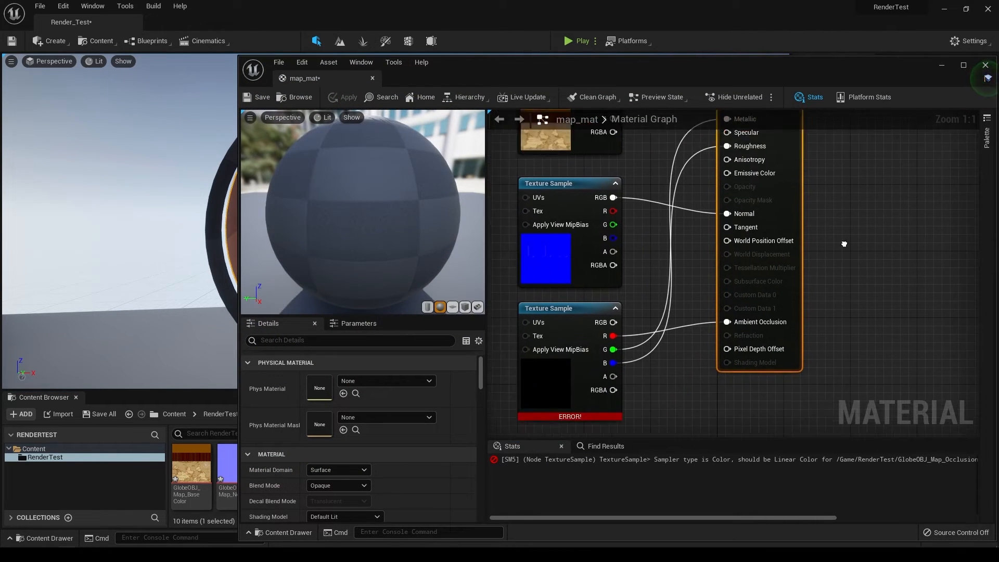
pyautogui.click(567, 308)
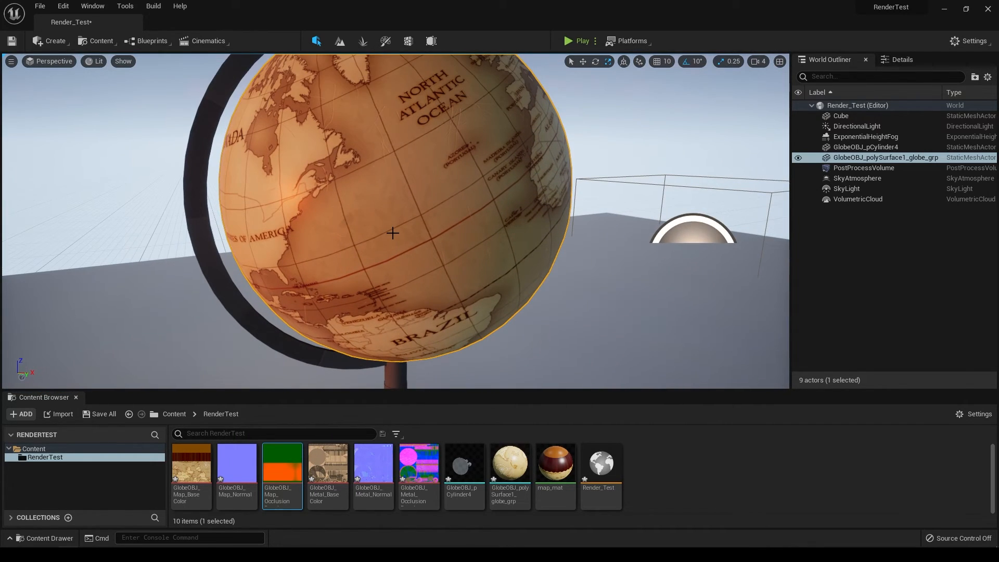
# Step: Create a new material named metal_mat in RenderTest for the globe's metal stand
pyautogui.click(841, 116)
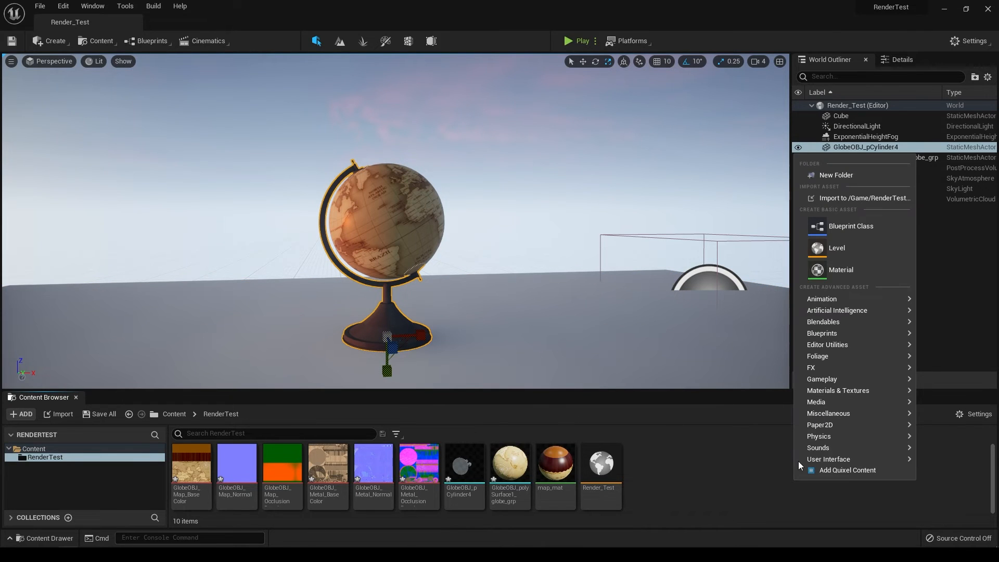
pyautogui.click(840, 269)
pyautogui.write('metal_mat')
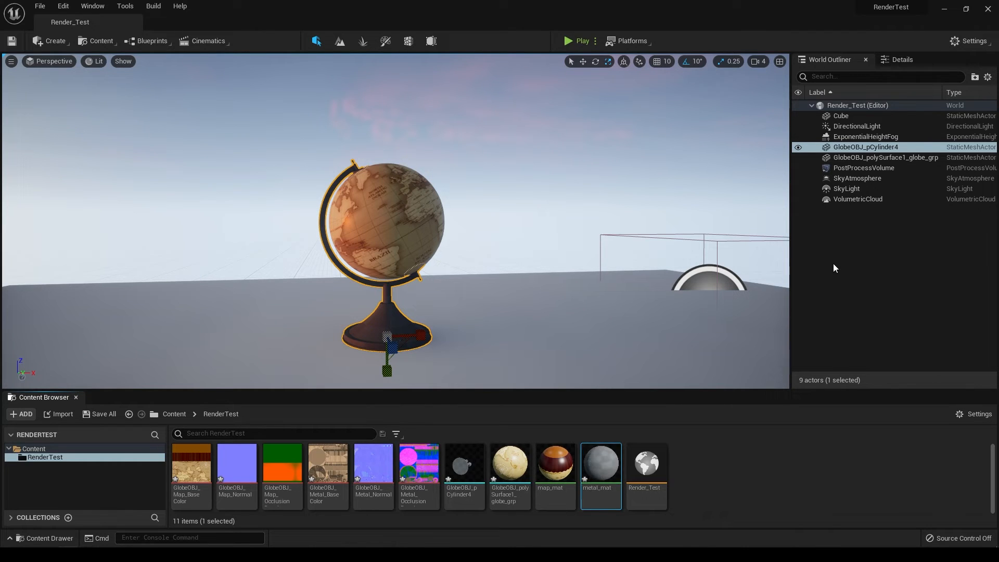
pyautogui.moveTo(418, 465)
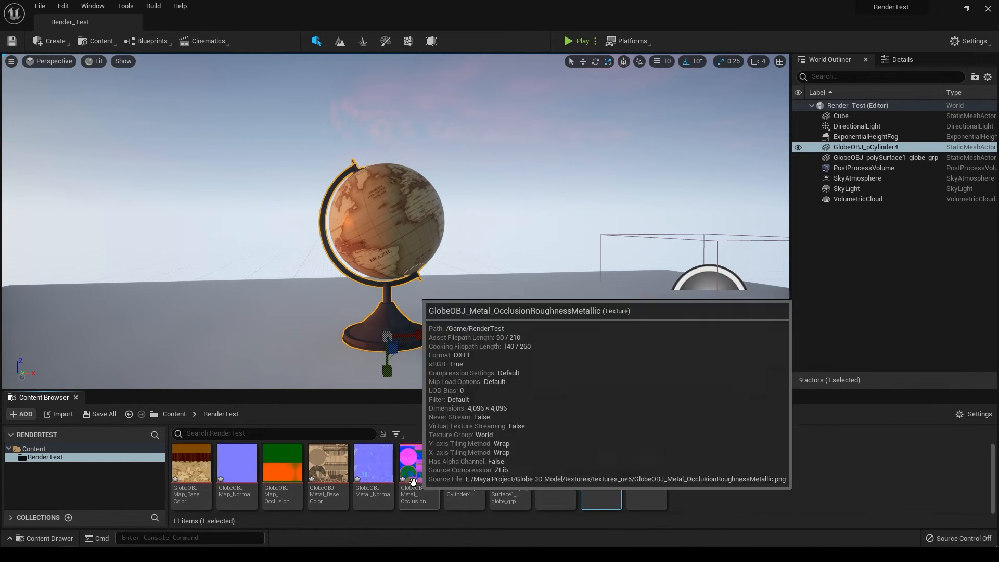
# Step: Turn off sRGB on the GlobeOBJ_Metal occlusion-roughness-metallic texture and save it
pyautogui.doubleClick(419, 462)
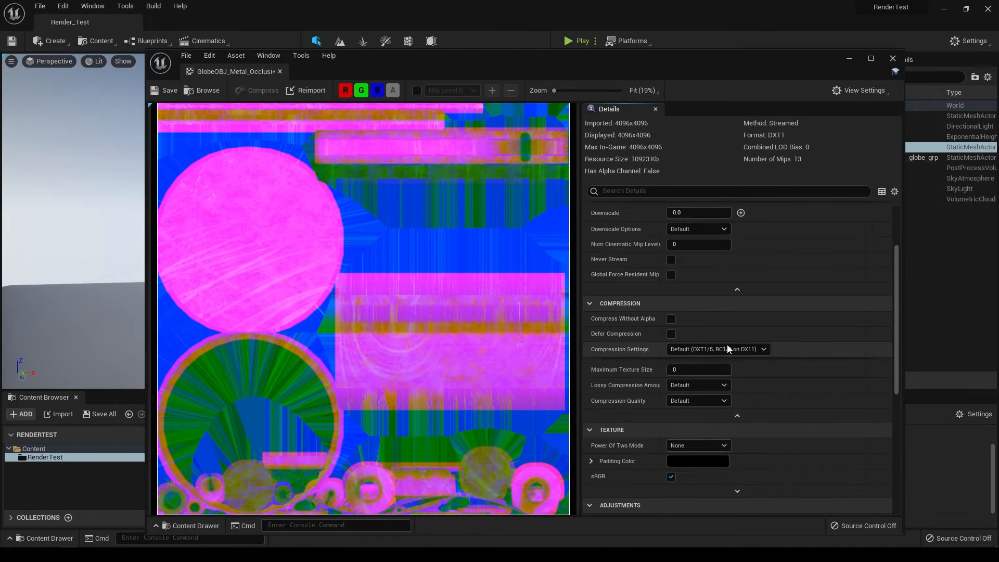
pyautogui.scroll(-3)
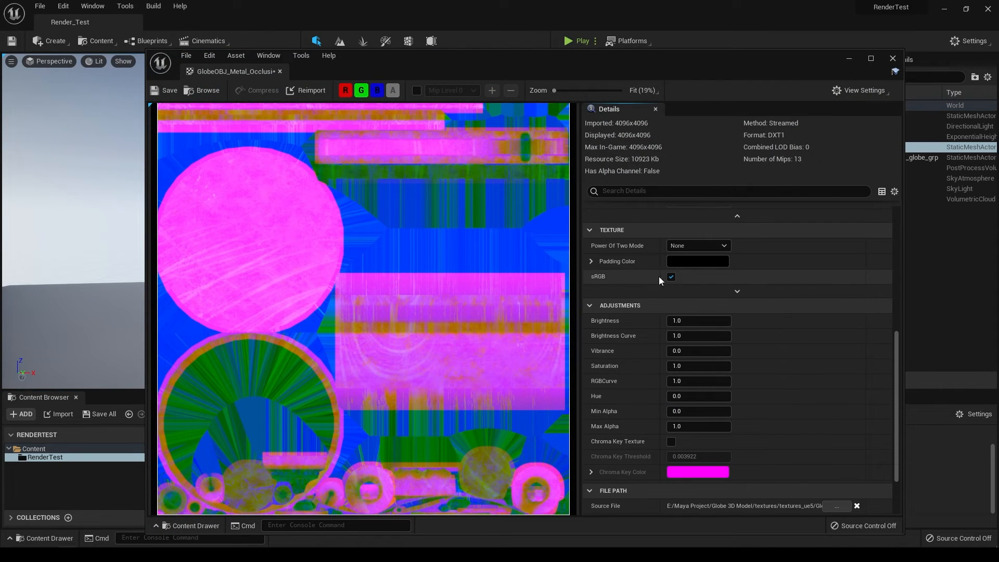
pyautogui.click(671, 277)
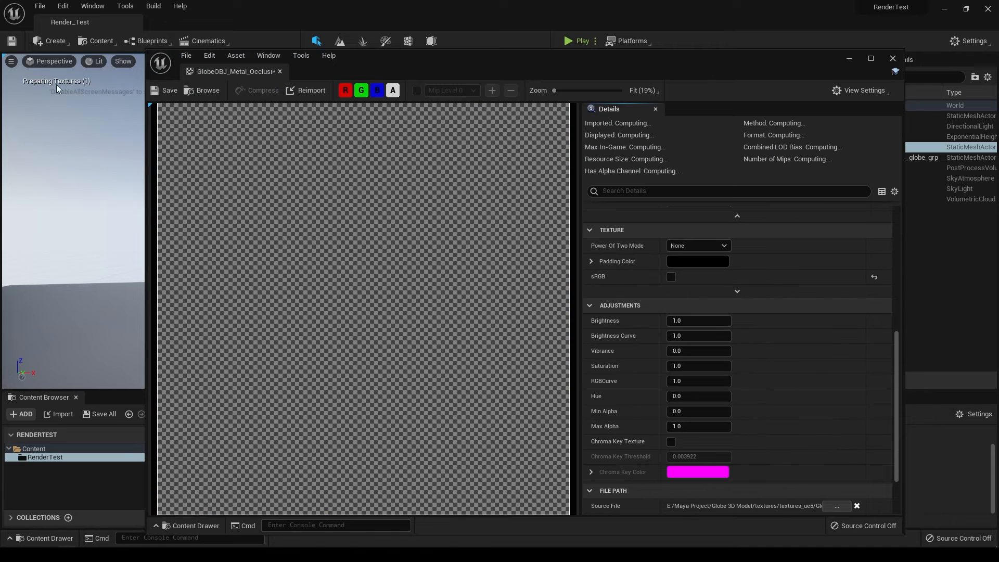
pyautogui.click(165, 90)
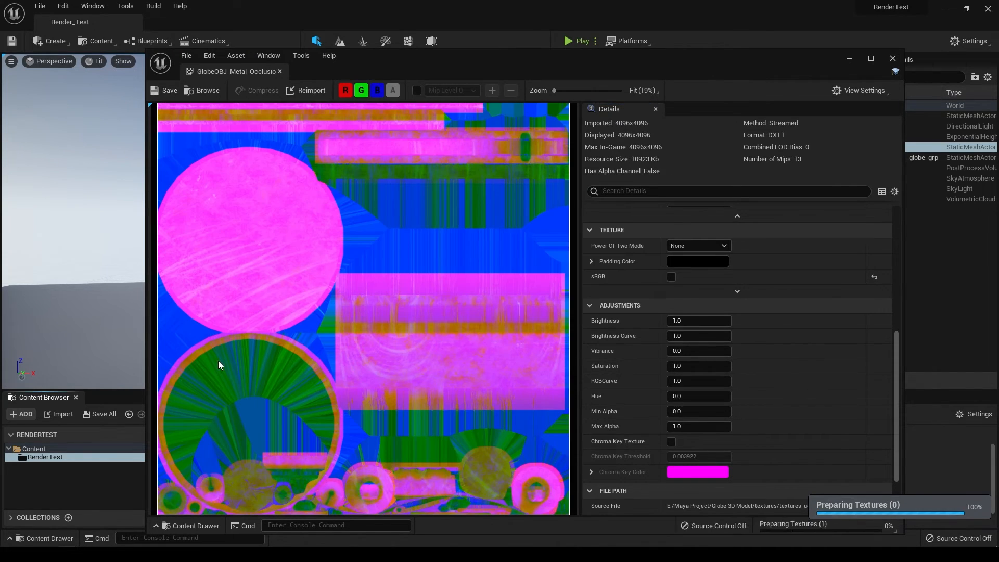
pyautogui.click(892, 58)
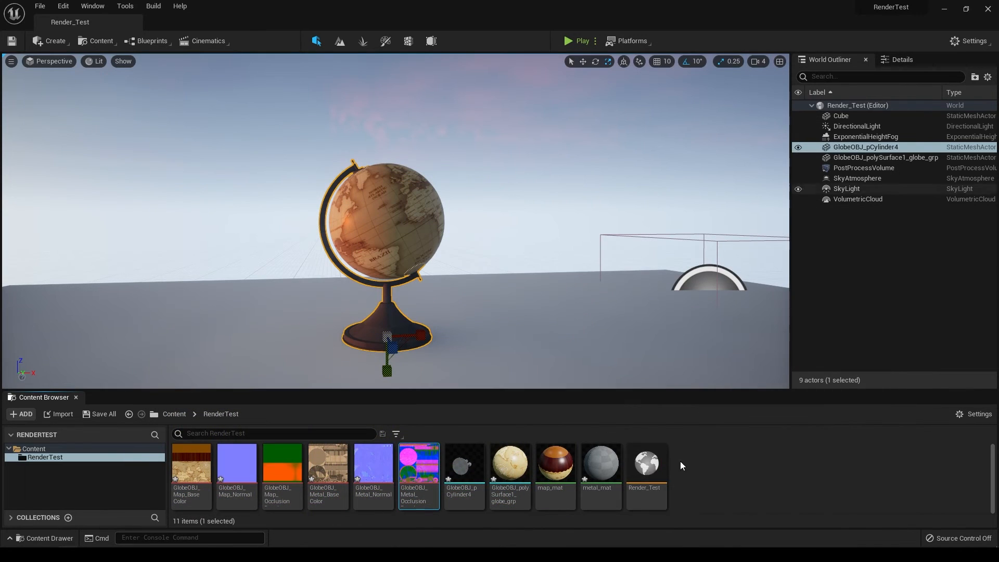
# Step: Wire the metal colour, normal and occlusion-roughness-metallic textures into metal_mat's Base Color, Normal, AO, Roughness and Metallic, then apply
pyautogui.doubleClick(599, 463)
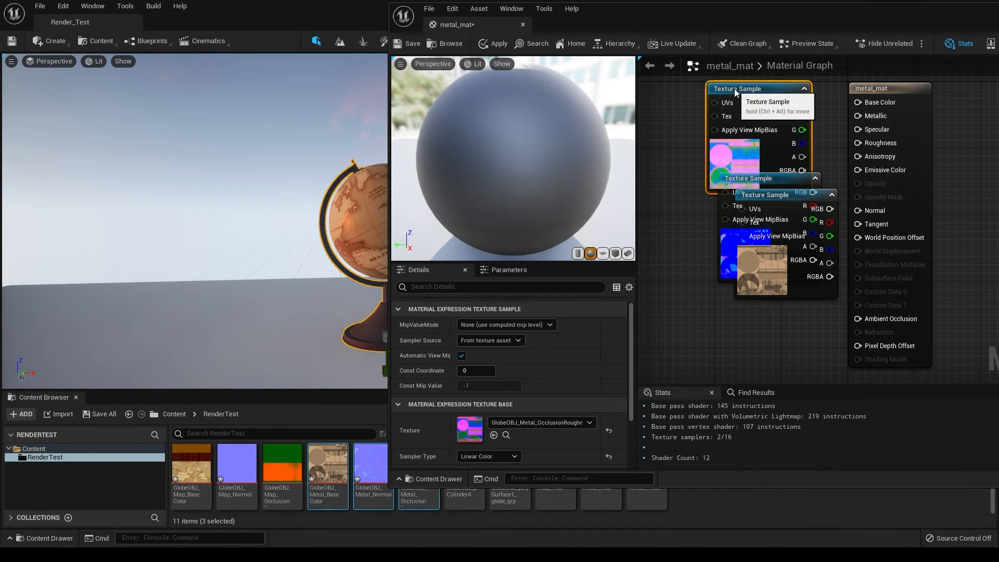
pyautogui.moveTo(757, 92)
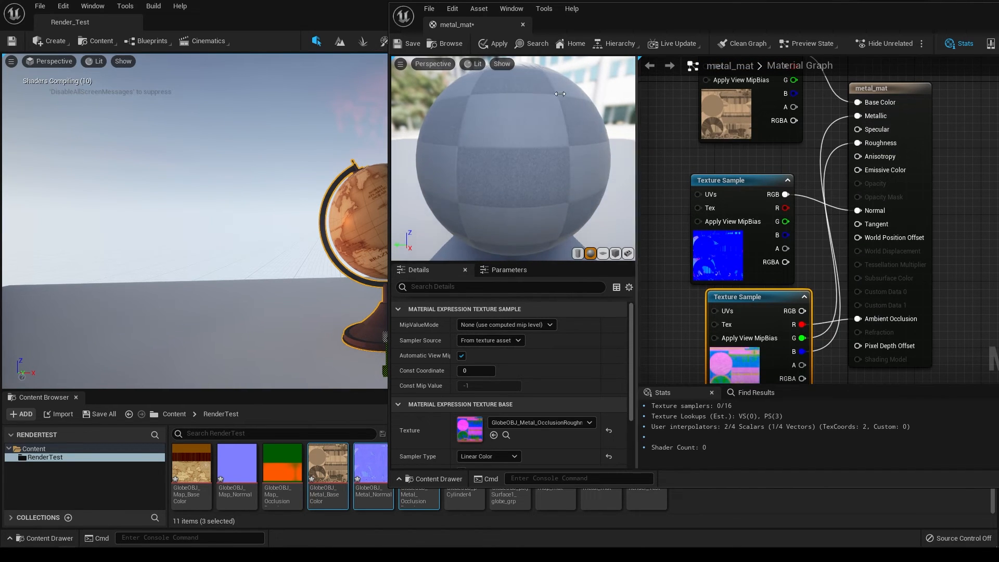
pyautogui.click(410, 44)
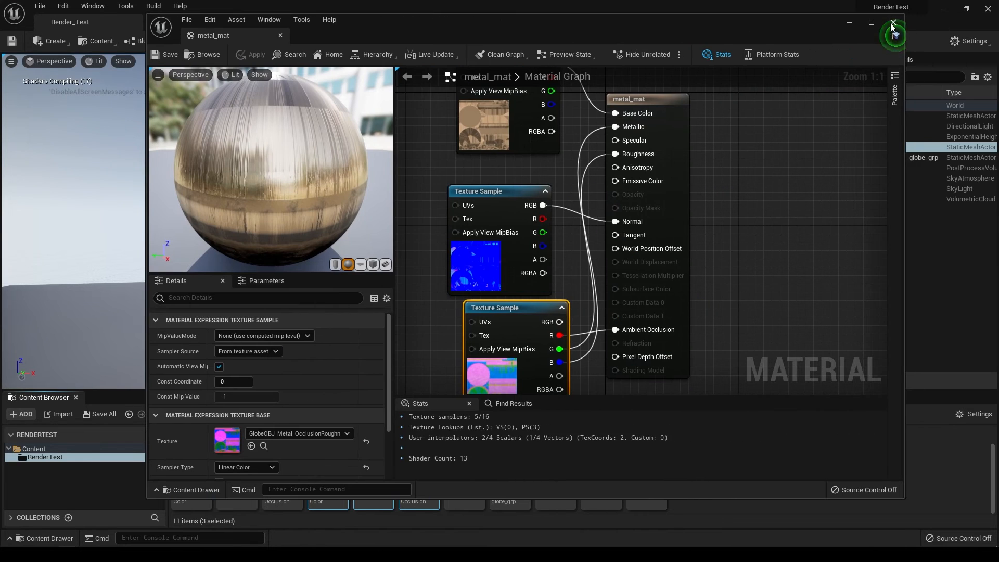
pyautogui.click(893, 24)
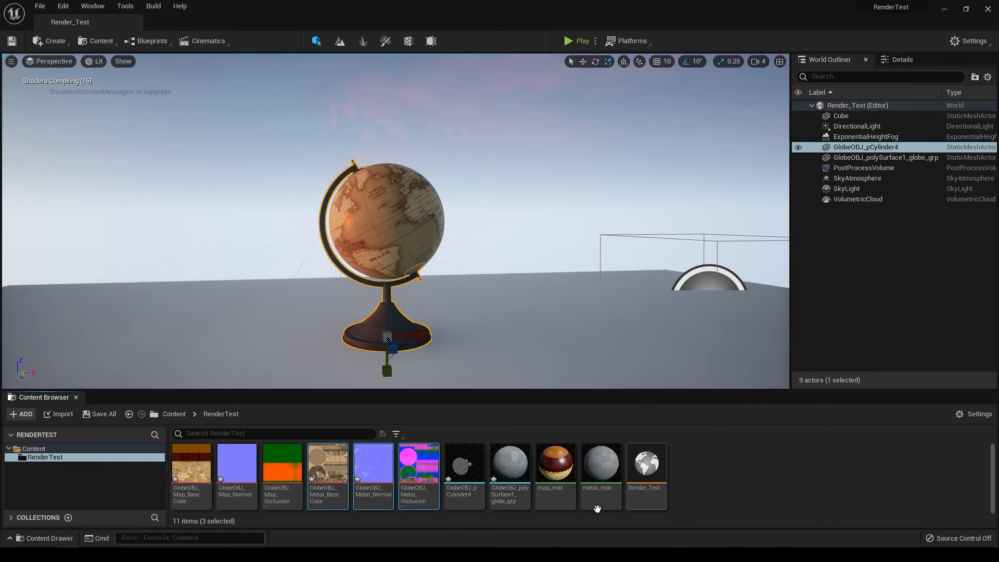
pyautogui.moveTo(599, 466)
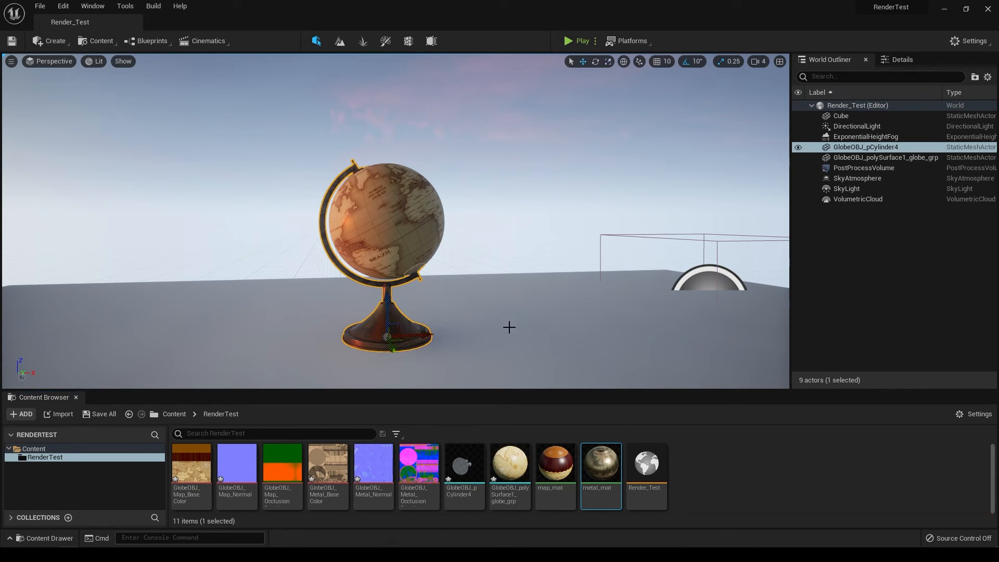
# Step: Re-aim the DirectionalLight so the bronze-stand globe casts a long shadow to the left
pyautogui.click(523, 239)
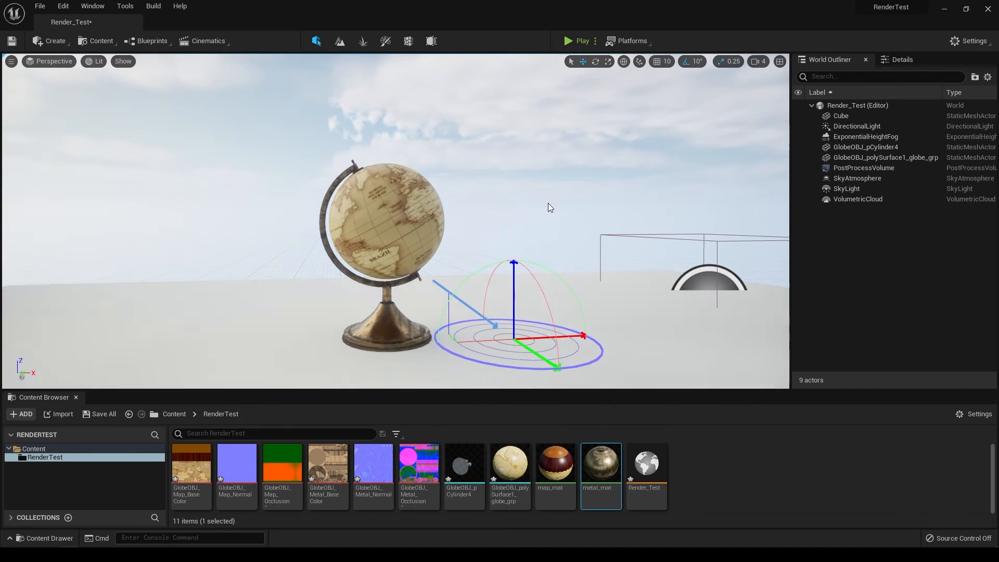
pyautogui.click(560, 193)
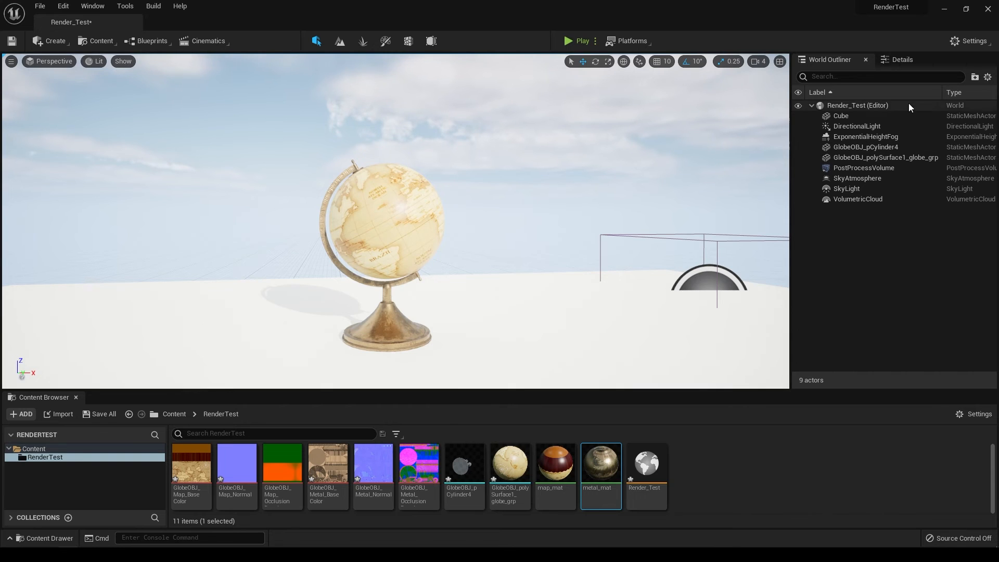
pyautogui.click(857, 126)
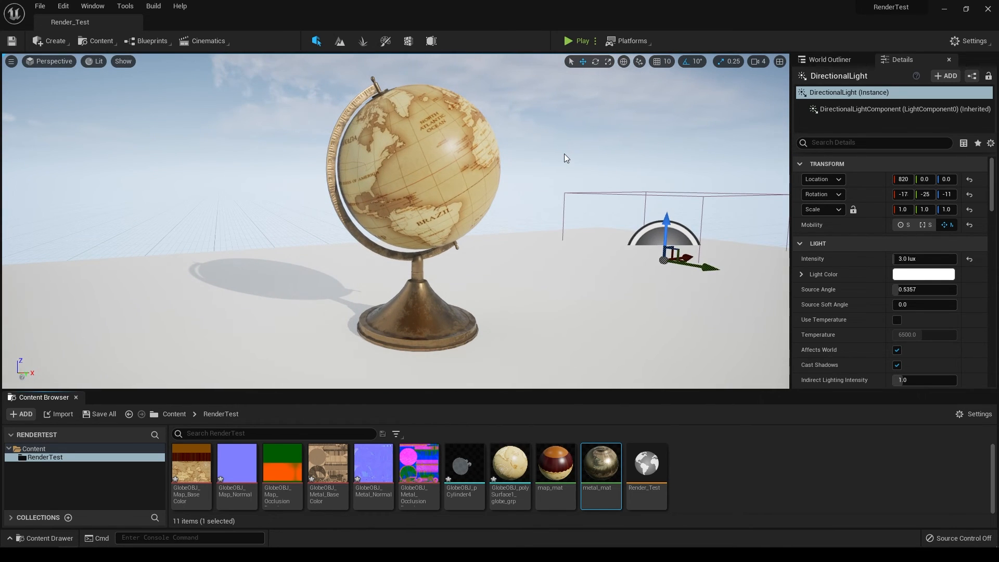
pyautogui.moveTo(45, 83)
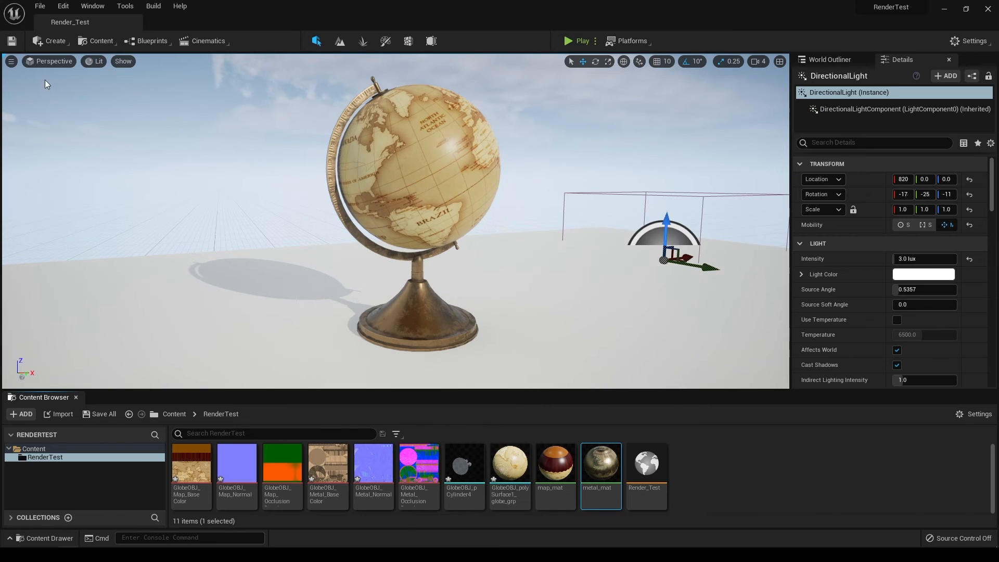
# Step: Capture a High Resolution Screenshot of the globe scene at a 3.0 size multiplier
pyautogui.click(11, 61)
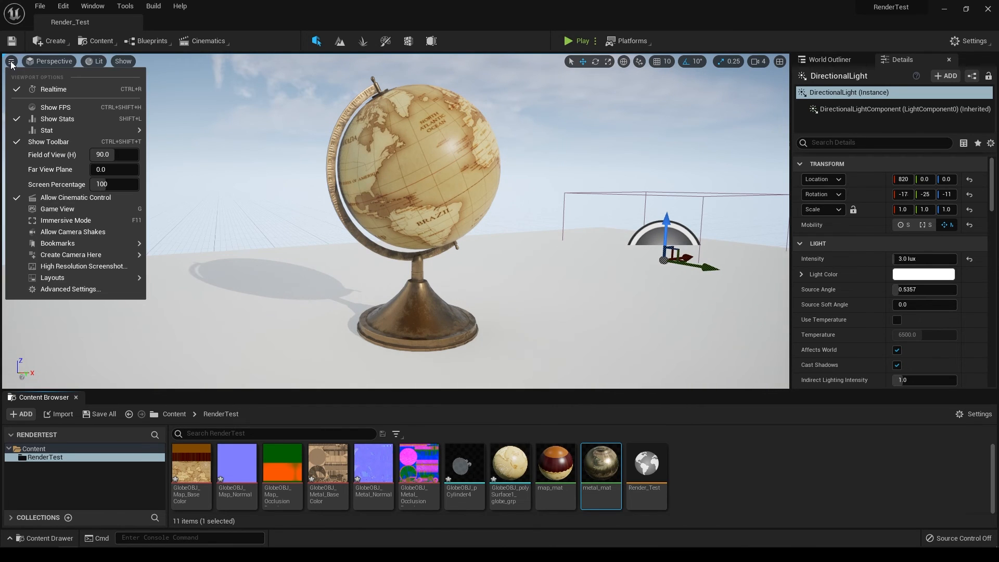
pyautogui.moveTo(85, 266)
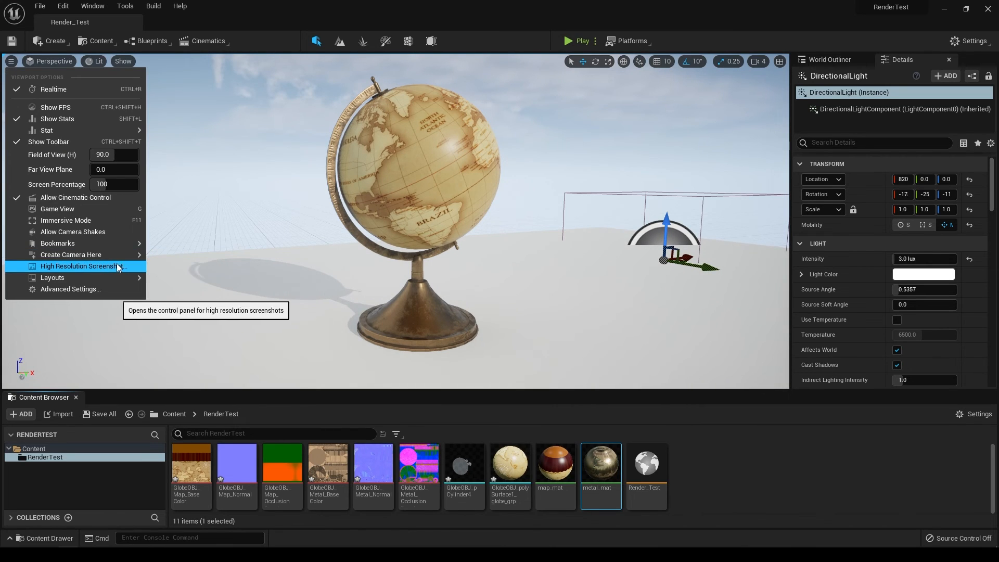
pyautogui.click(83, 266)
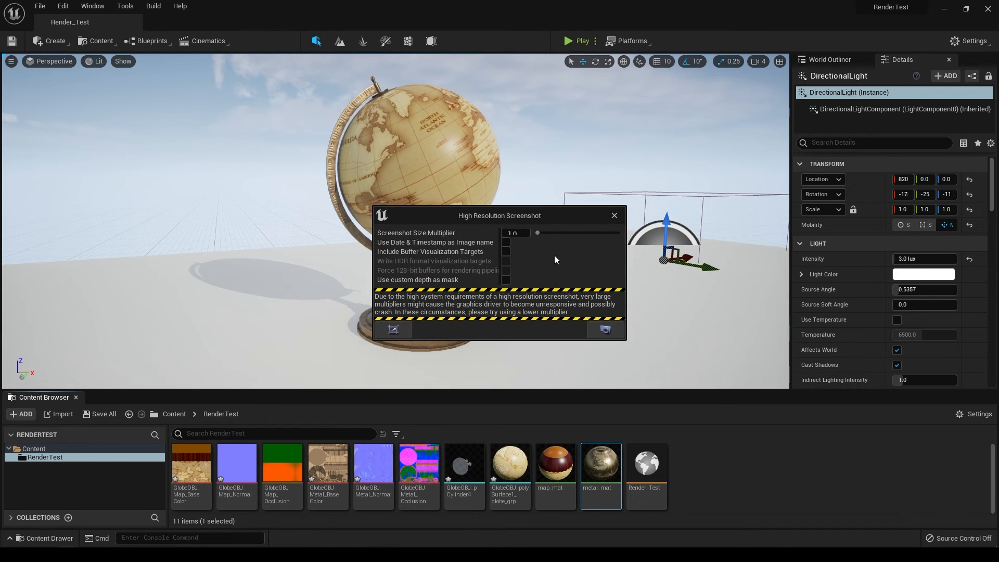
pyautogui.moveTo(621, 340)
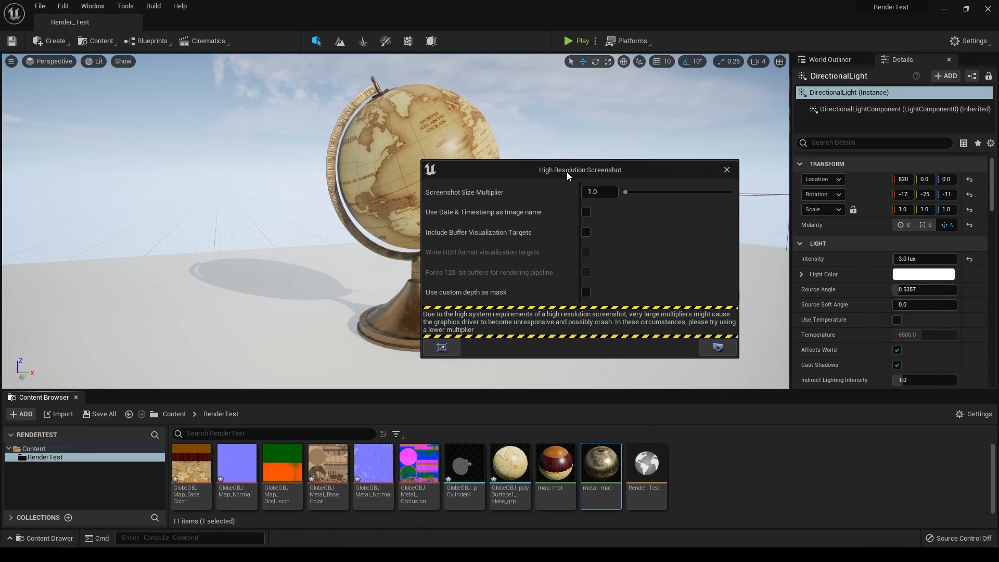
pyautogui.moveTo(778, 32)
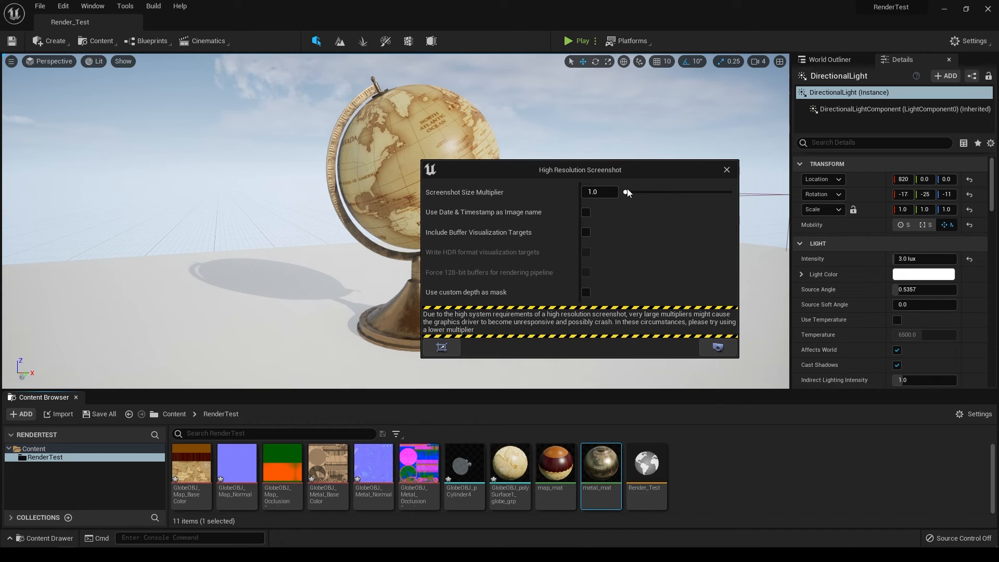
pyautogui.moveTo(629, 192)
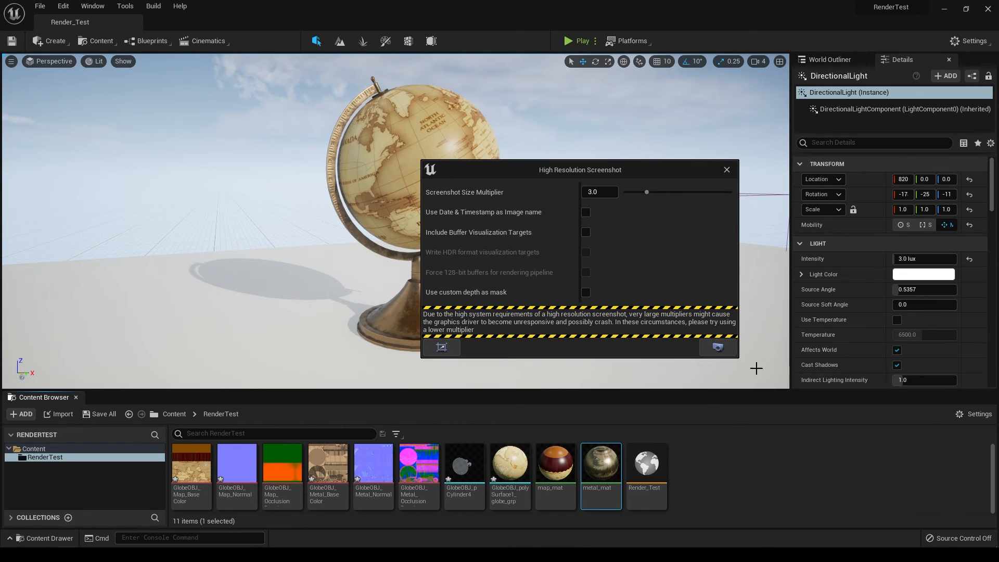
pyautogui.moveTo(717, 346)
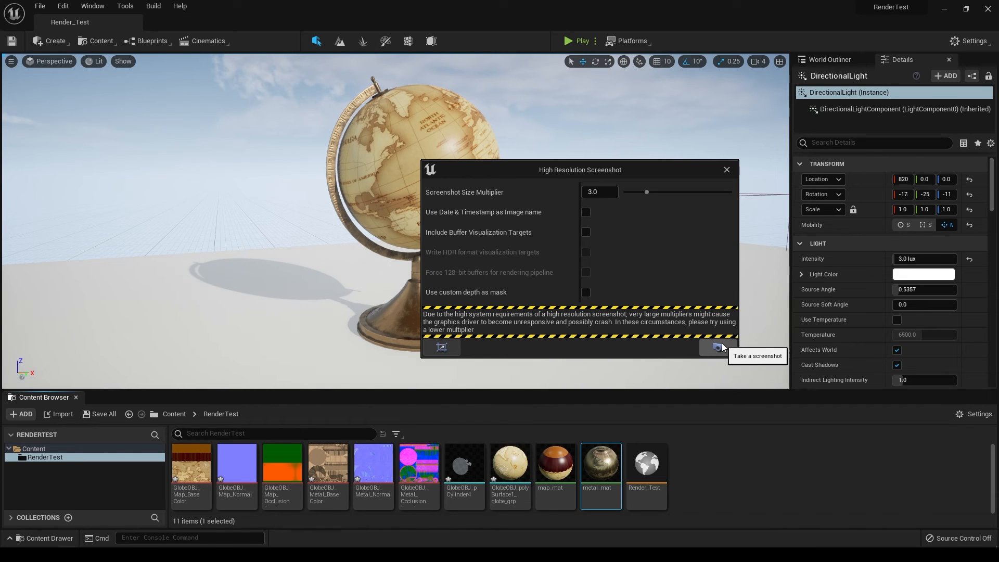
pyautogui.click(726, 170)
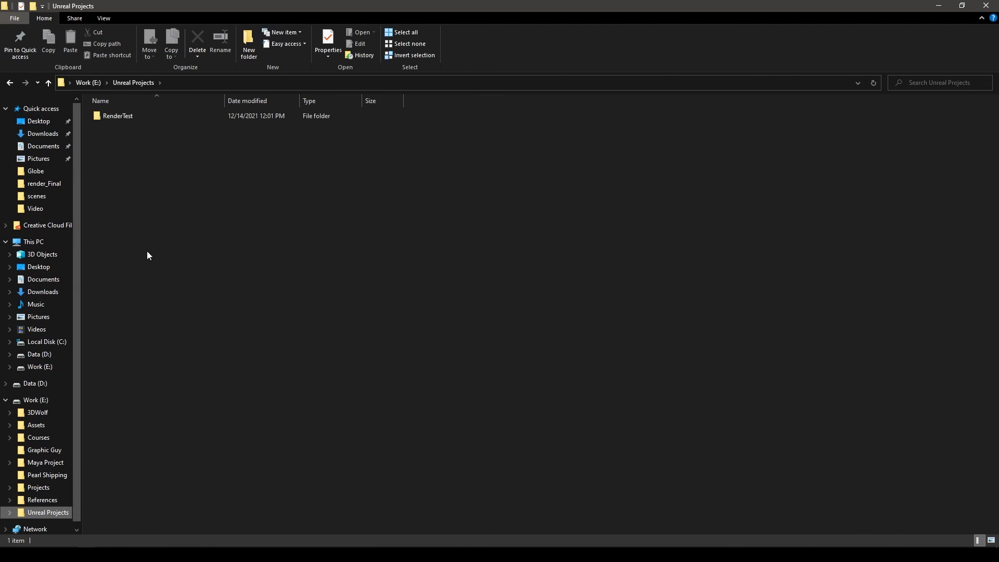
# Step: Navigate into RenderTest > Saved > Screenshots > WindowsEditor to reach the captured screenshot
pyautogui.doubleClick(118, 115)
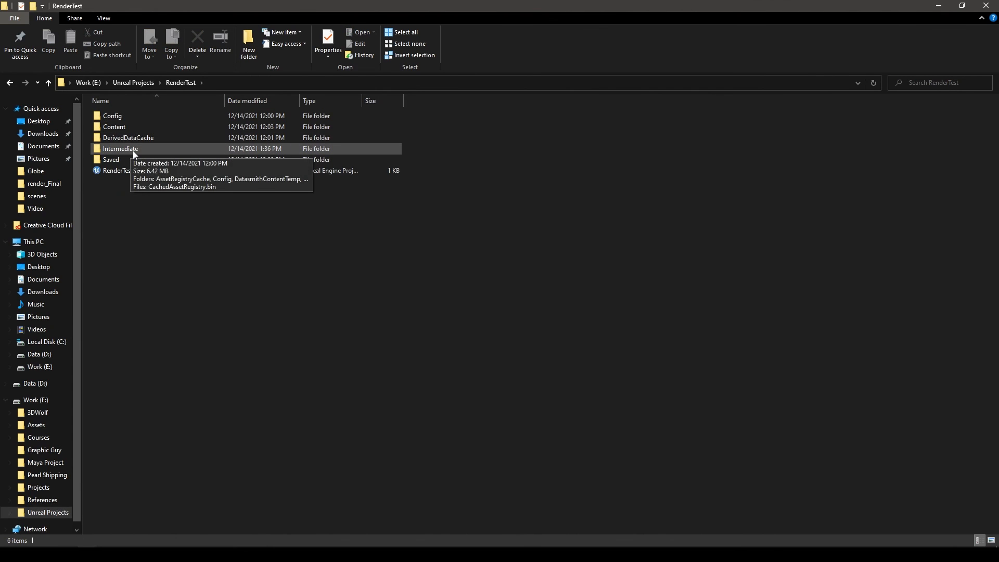
pyautogui.doubleClick(112, 159)
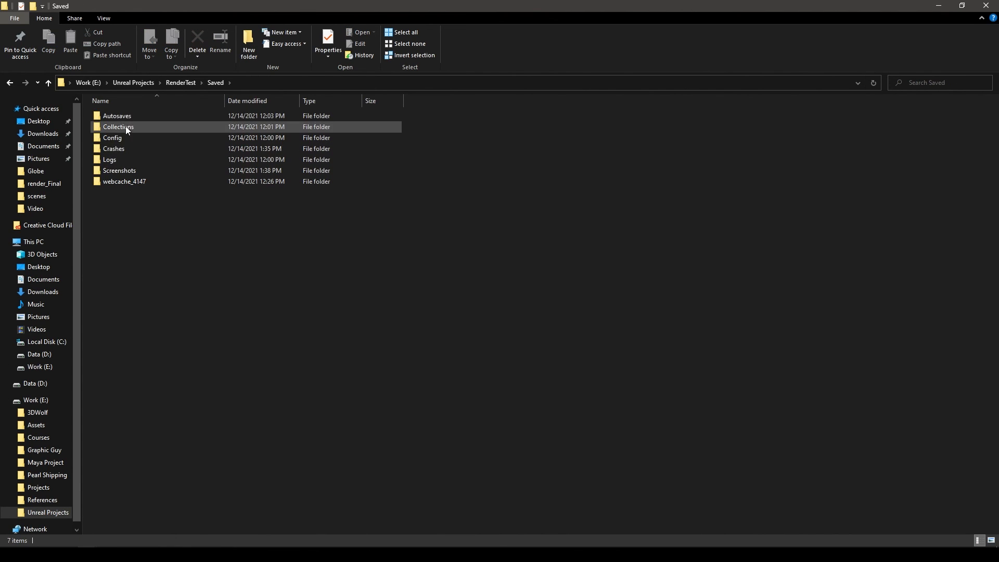
pyautogui.doubleClick(118, 170)
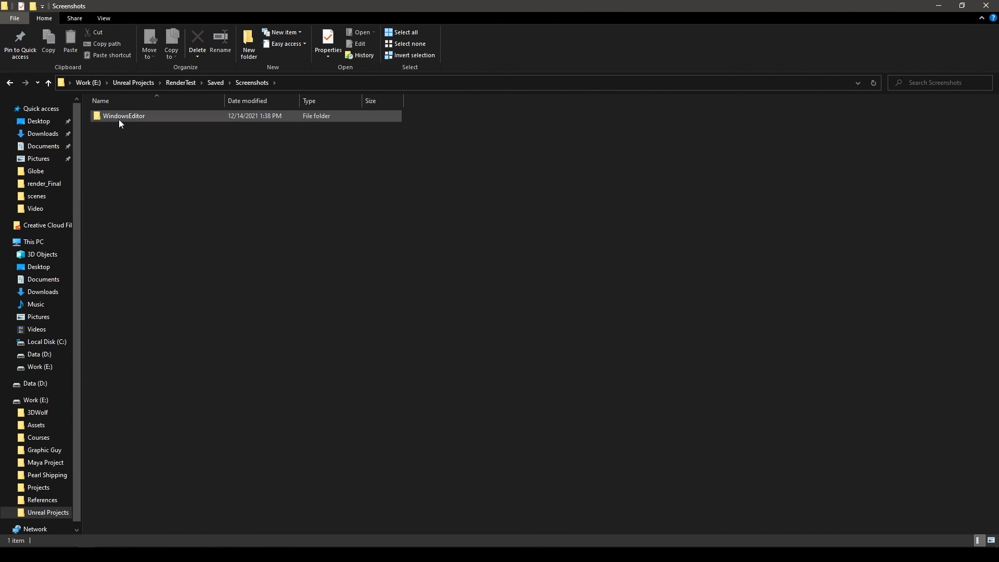
pyautogui.doubleClick(123, 115)
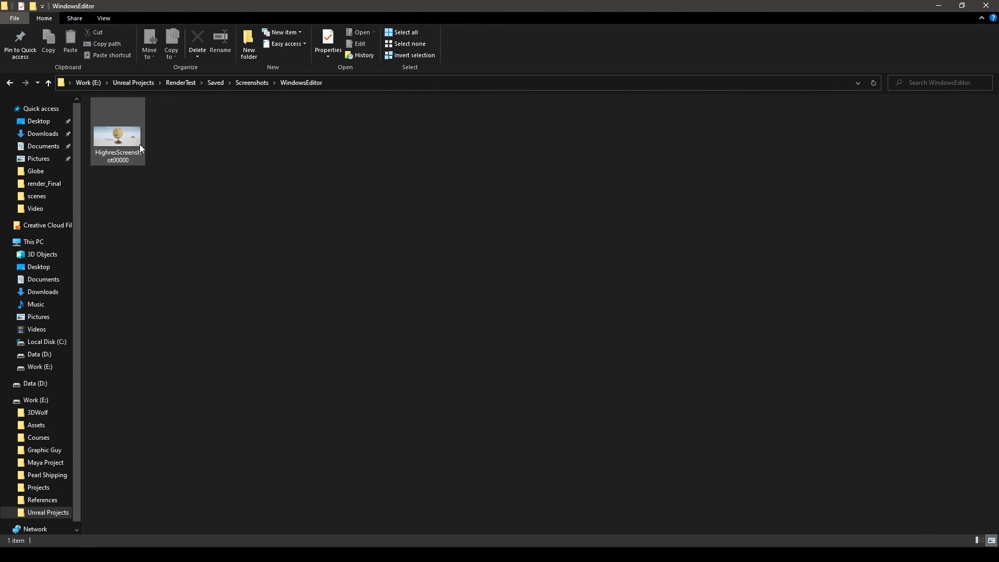
# Step: View HighresScreenshot00000.png in Photos to inspect the lit globe and its shadow
pyautogui.doubleClick(117, 127)
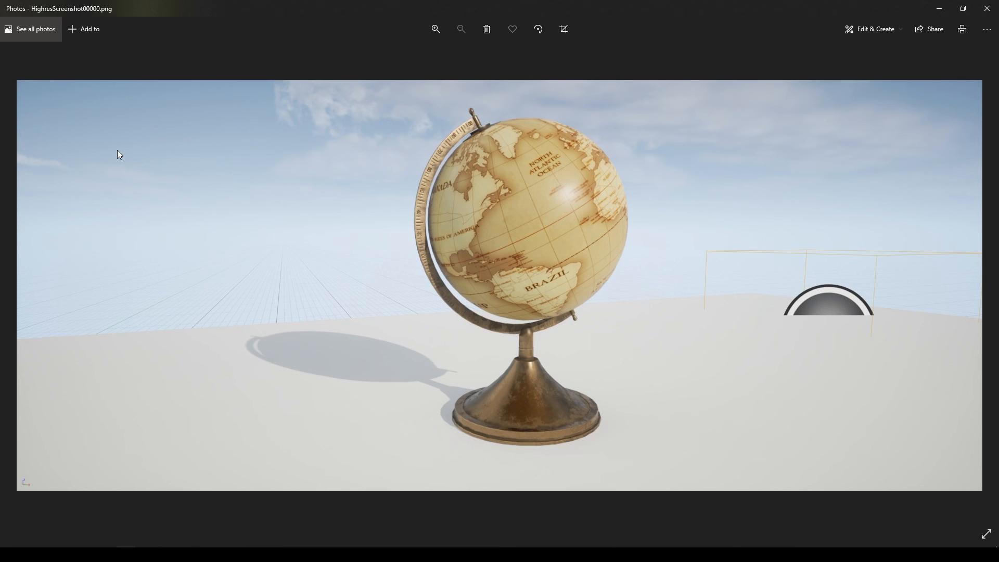
pyautogui.moveTo(571, 278)
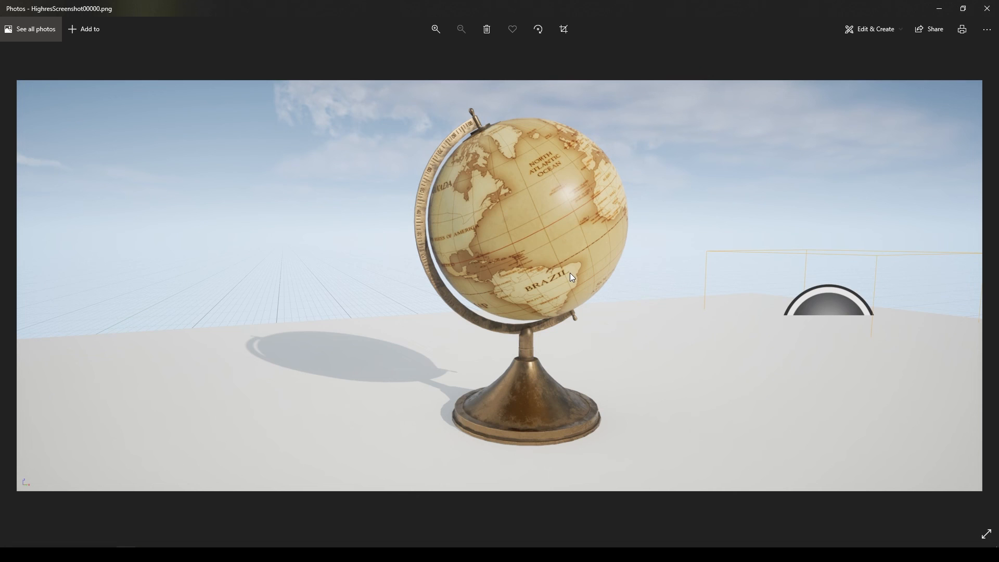
pyautogui.moveTo(493, 264)
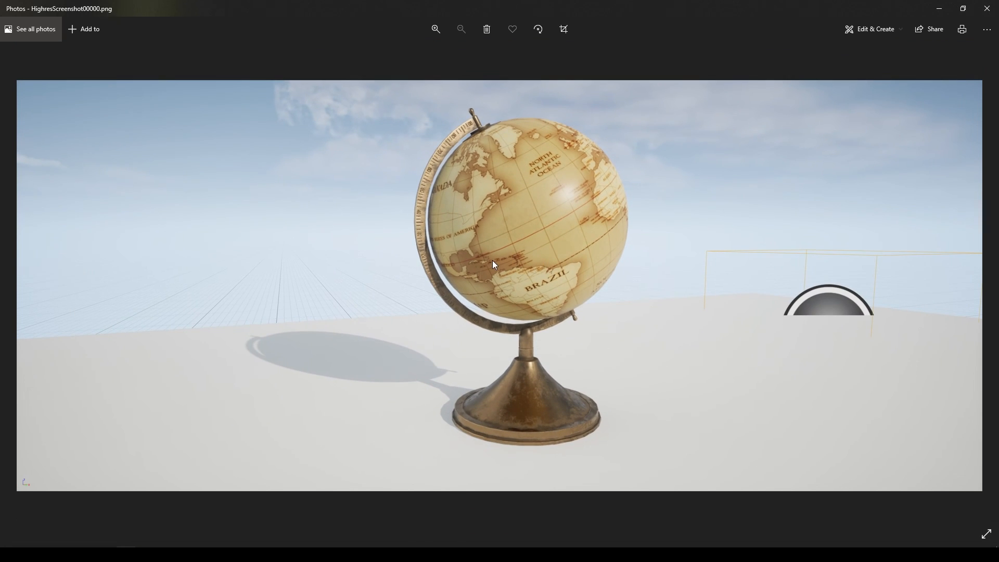